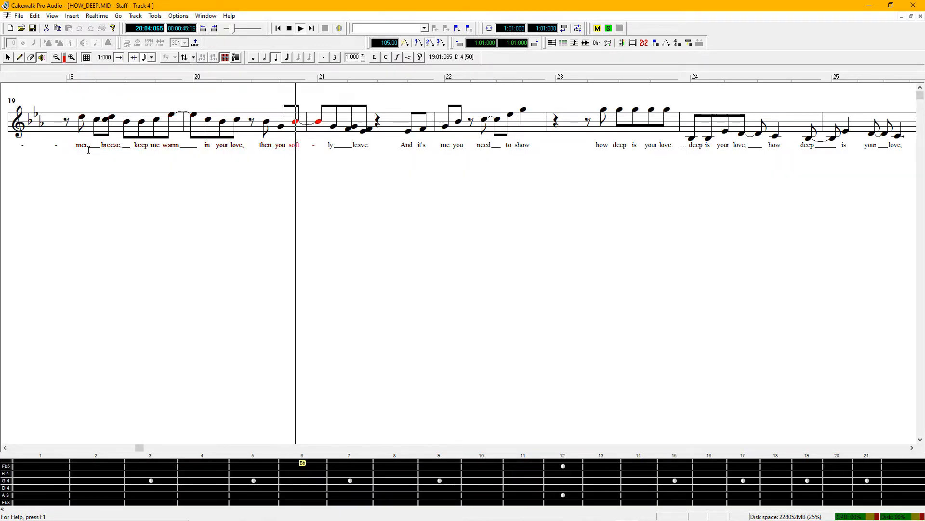
# Bring the Track view of HOW_DEEP.MID to the front, showing all eleven tracks.
pyautogui.click(299, 27)
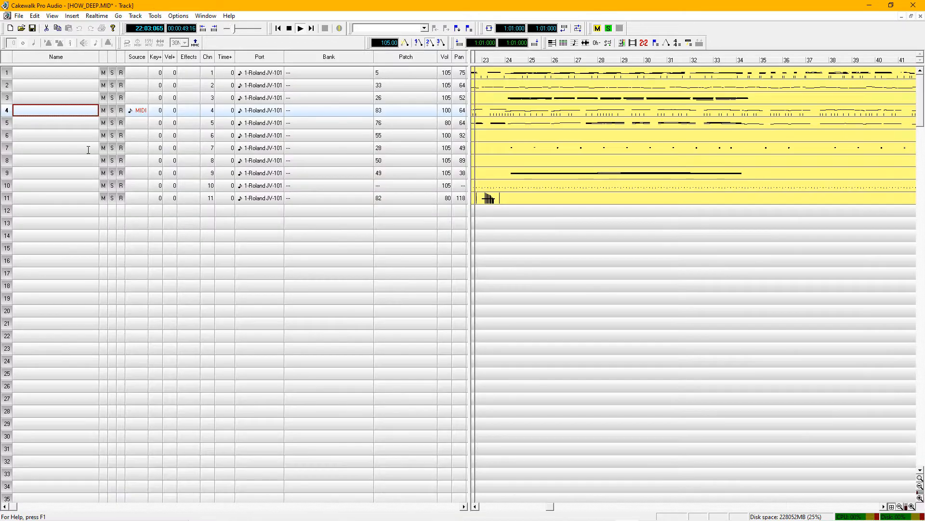
pyautogui.click(300, 27)
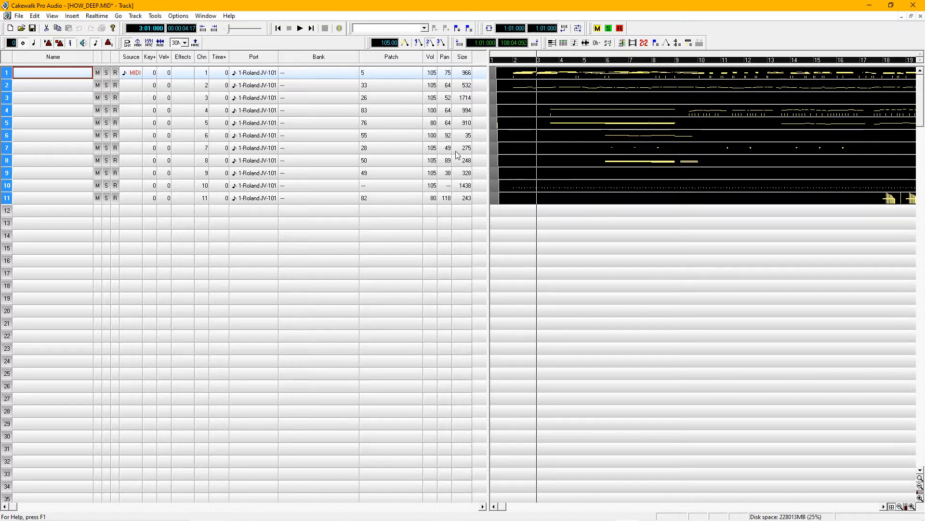
pyautogui.moveTo(558, 257)
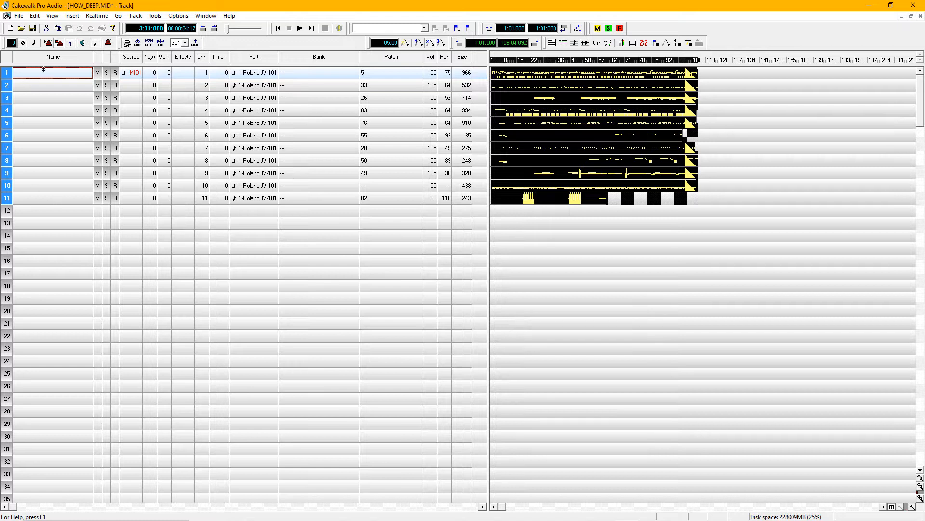
# Slide all events in every track later by 1 measure via Edit > Slide.
pyautogui.click(39, 15)
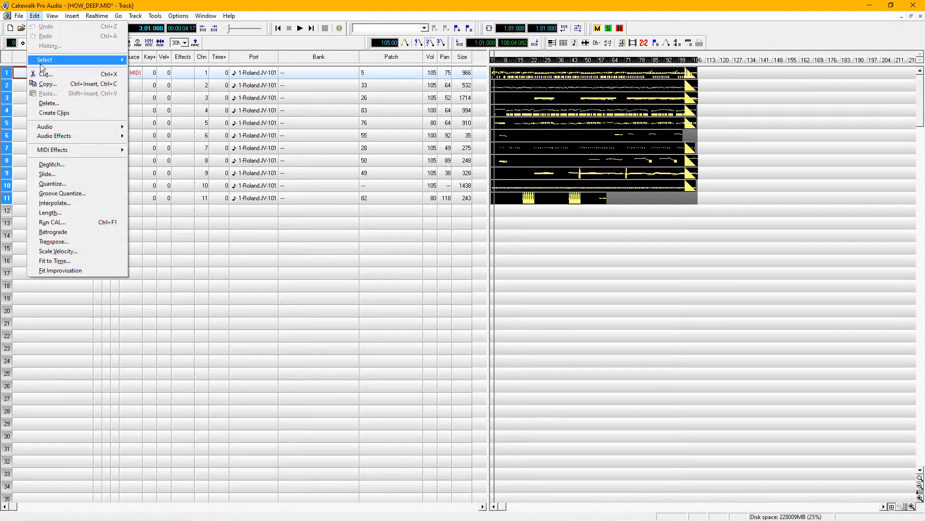
pyautogui.click(46, 174)
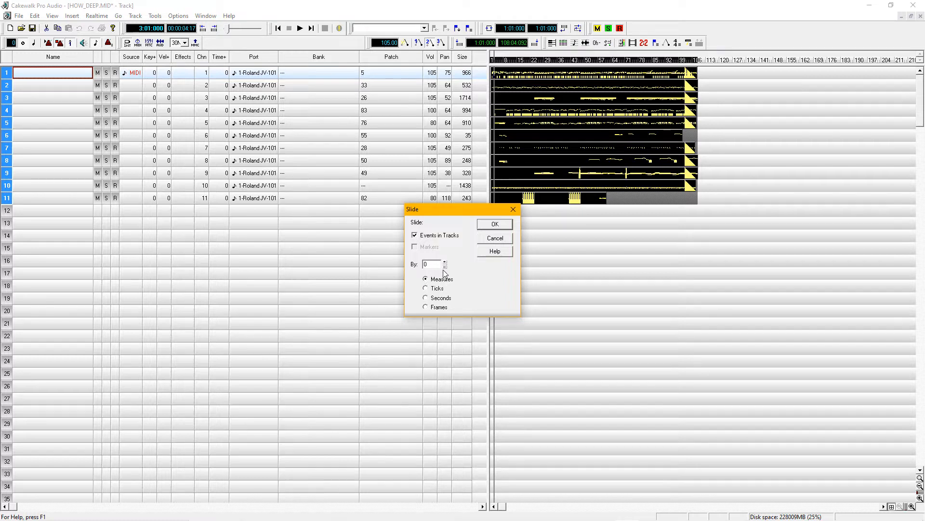
pyautogui.click(445, 261)
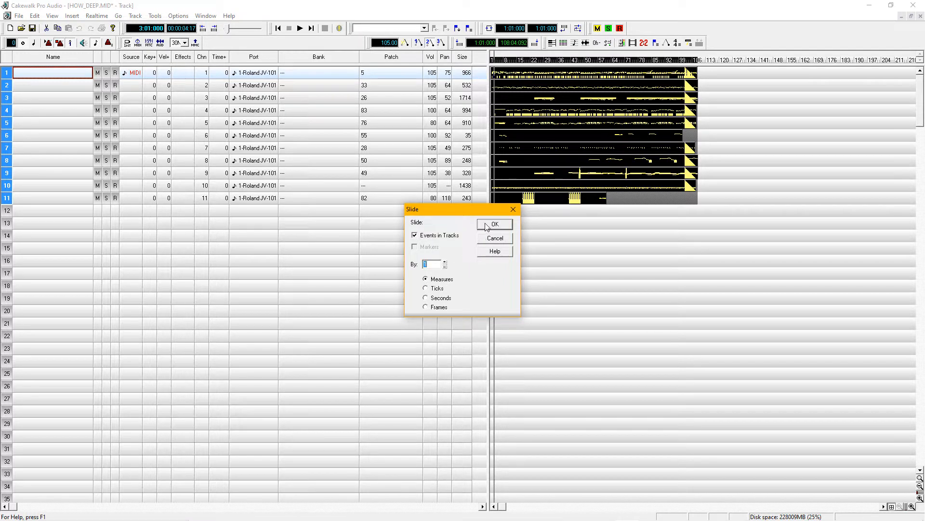
pyautogui.click(495, 224)
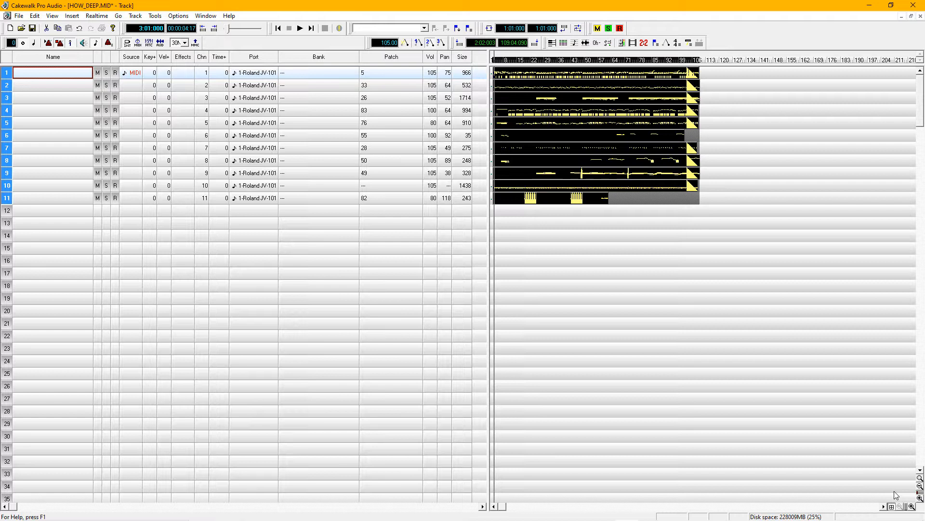
pyautogui.click(910, 505)
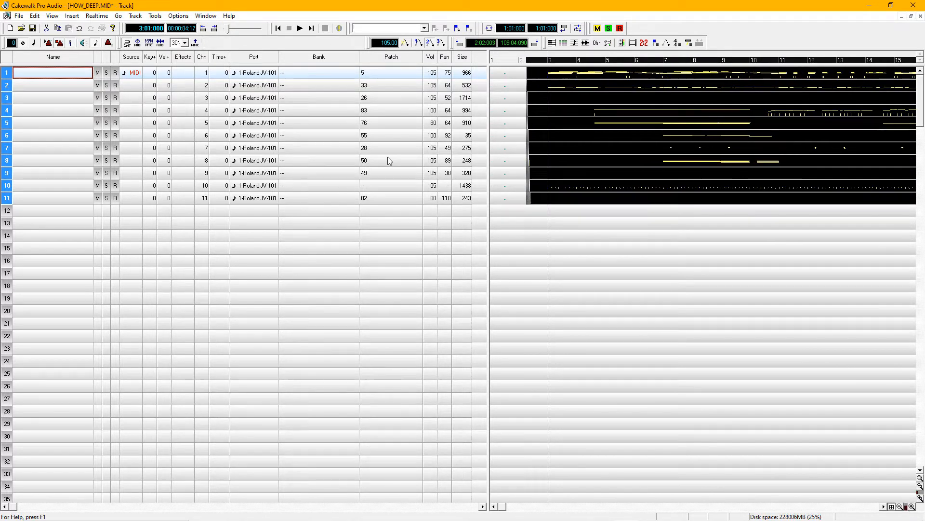
pyautogui.moveTo(506, 108)
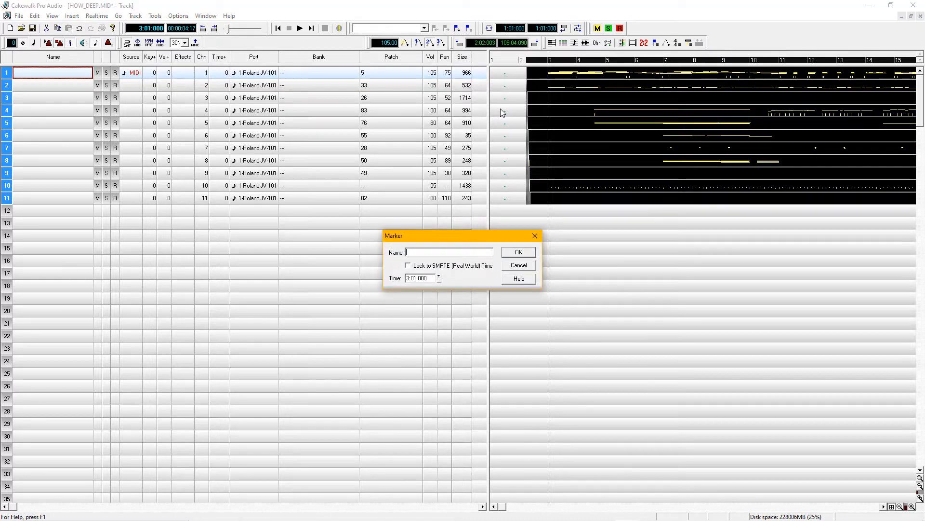
# Insert a marker named Intro at 3:01:000.
pyautogui.write('In')
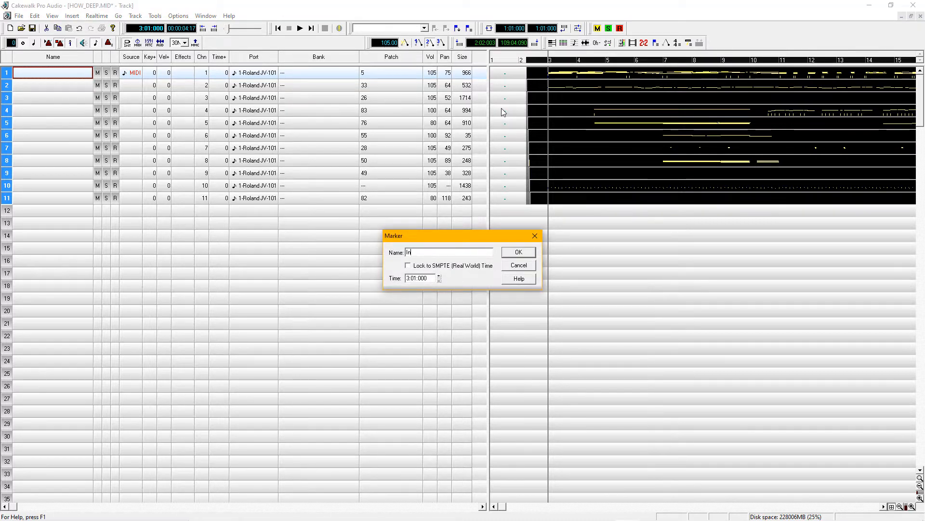
pyautogui.click(519, 253)
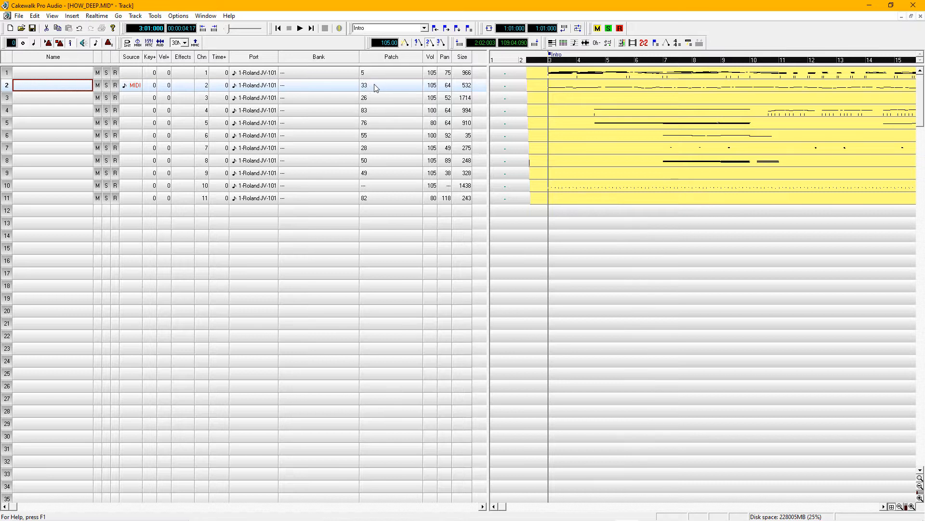
pyautogui.moveTo(368, 91)
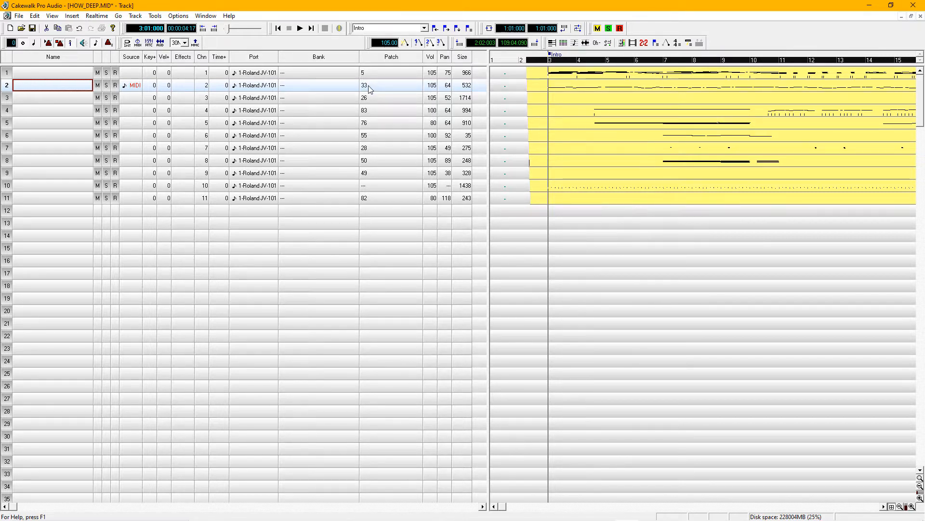
pyautogui.moveTo(384, 88)
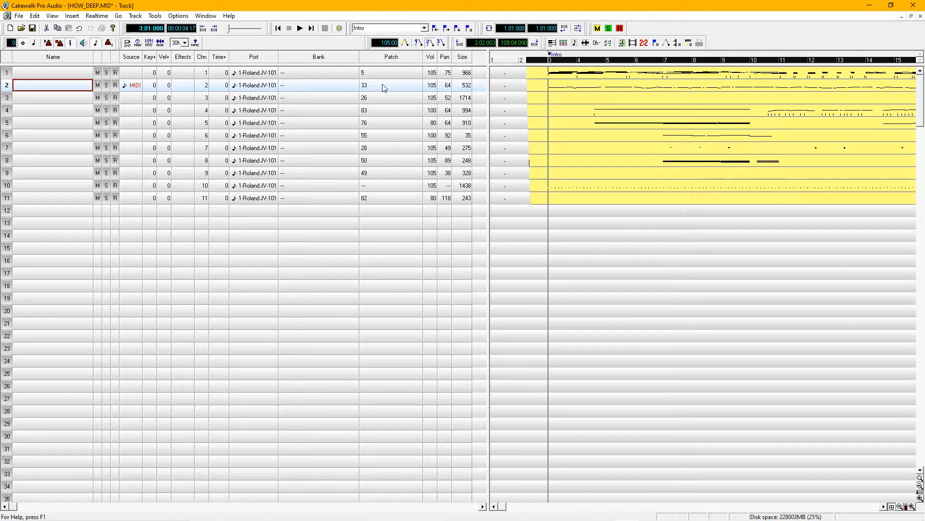
pyautogui.moveTo(81, 84)
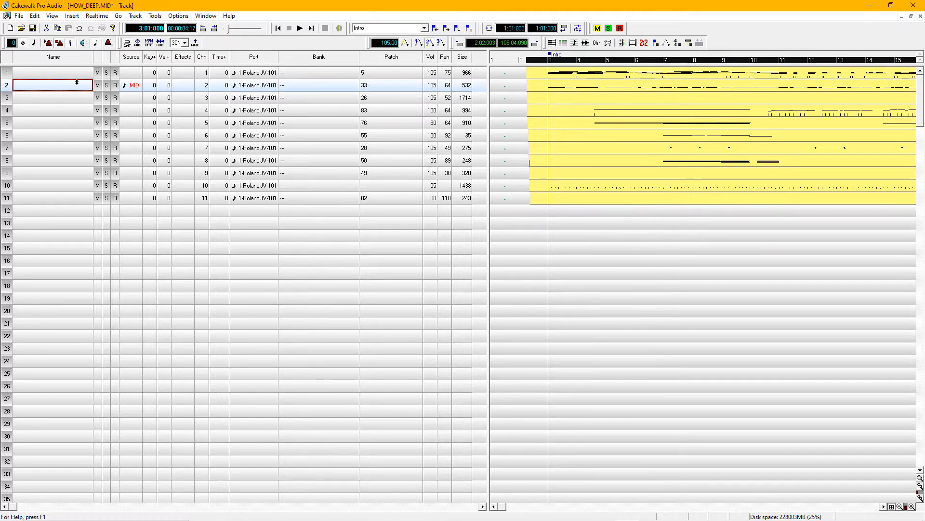
# Name track 2 BASS and assign the Roland JV-1010 GM bank with the Fingered Bass patch.
pyautogui.write('BASS')
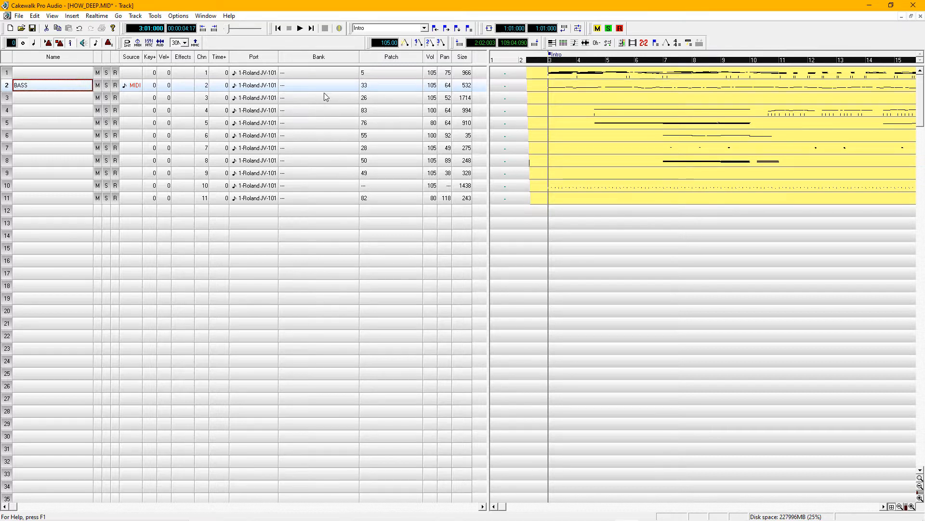
pyautogui.doubleClick(318, 85)
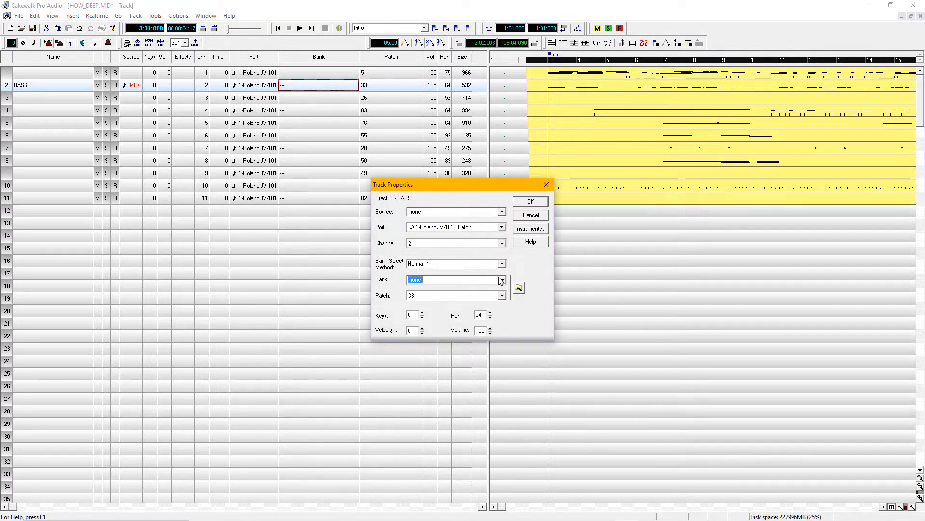
pyautogui.click(502, 279)
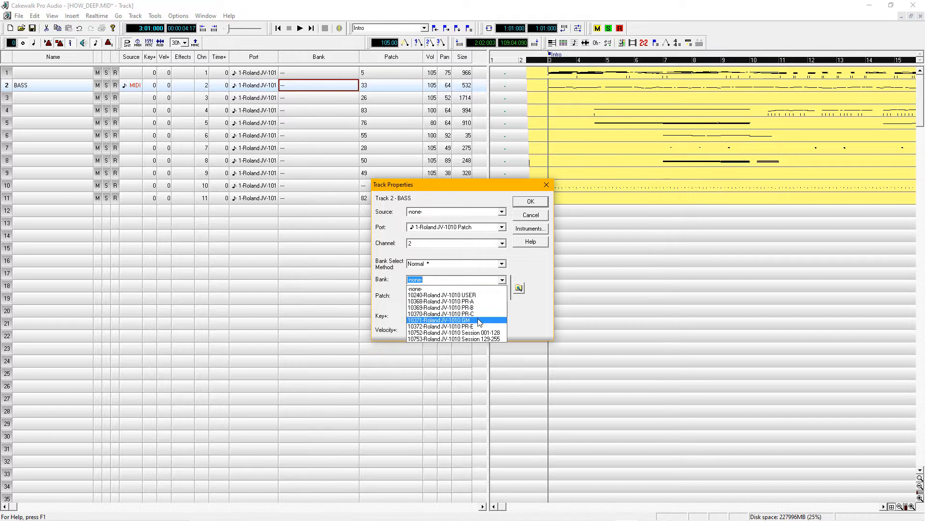
pyautogui.click(438, 320)
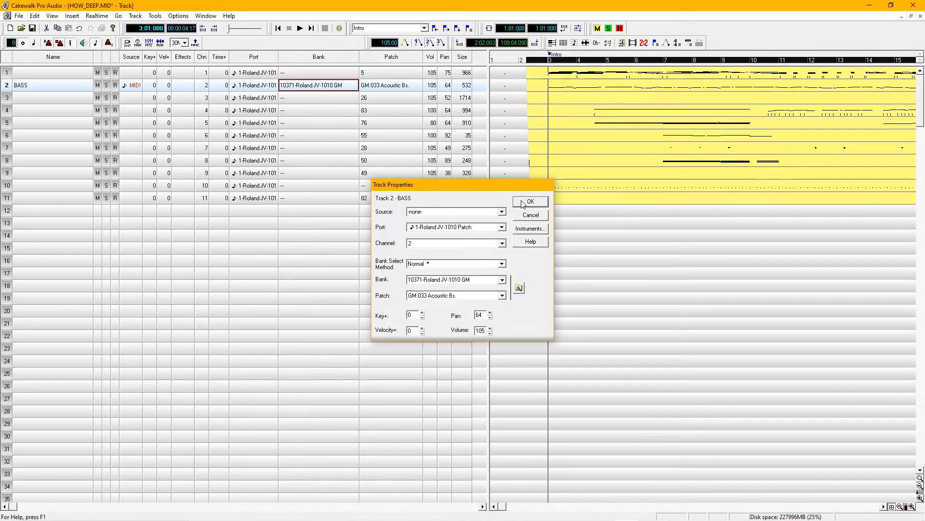
pyautogui.click(530, 202)
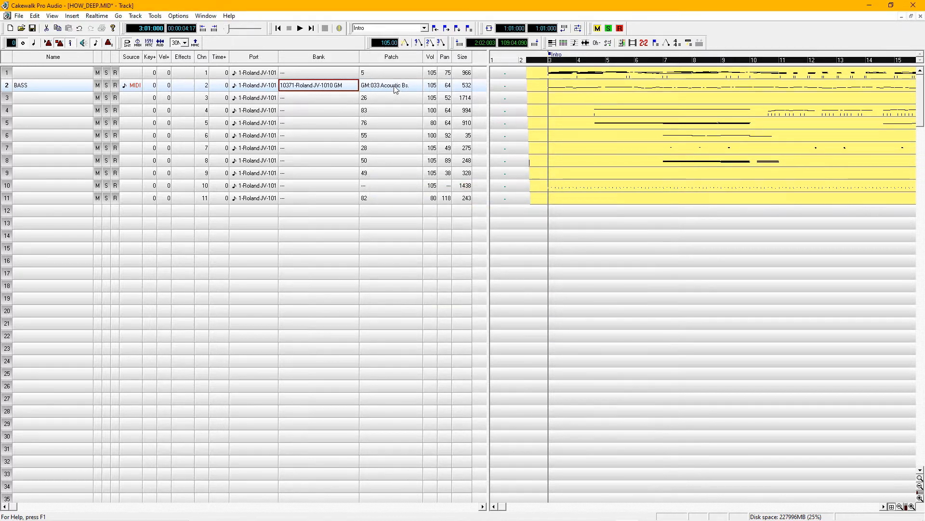
pyautogui.click(431, 85)
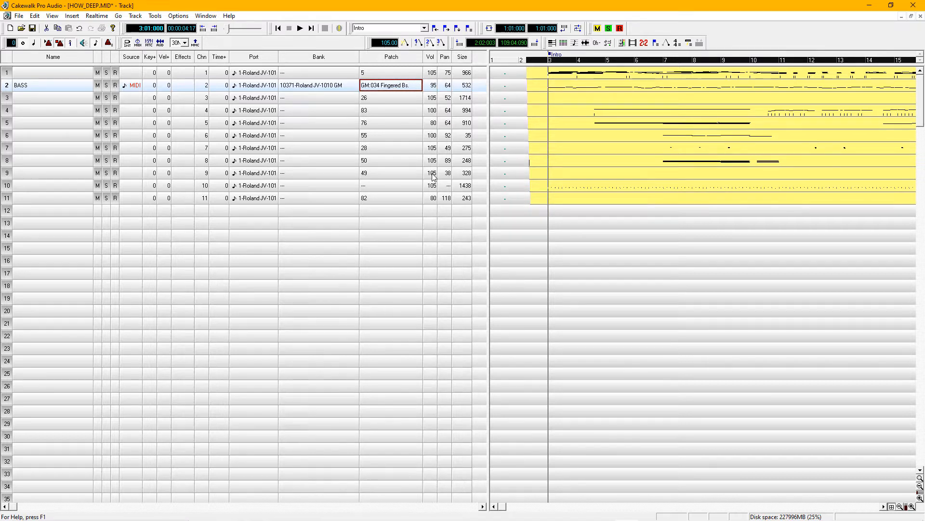
# Play the song from the transport controls to hear the bass.
pyautogui.click(297, 27)
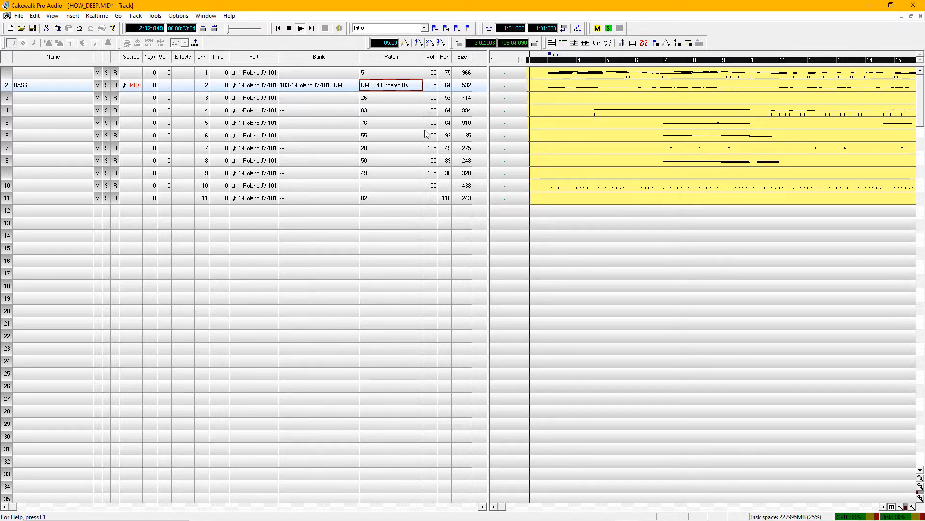
pyautogui.click(299, 28)
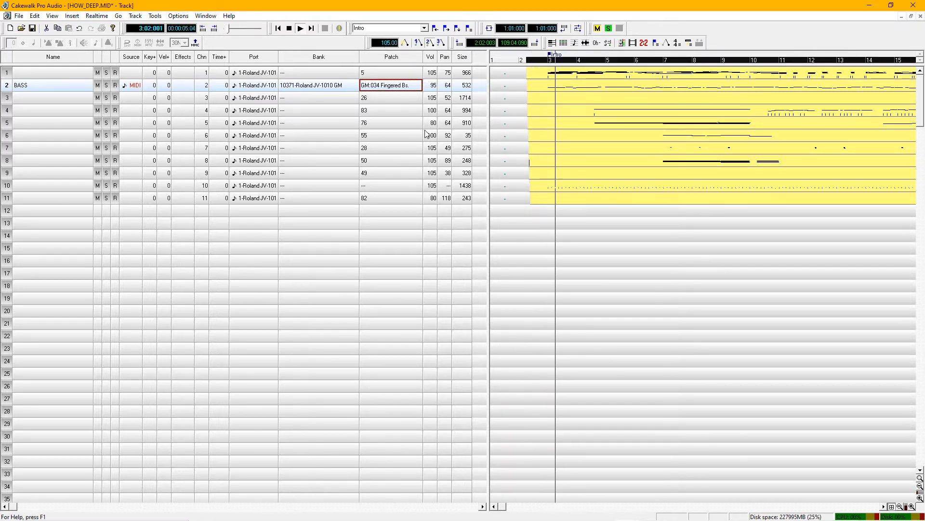
pyautogui.click(300, 27)
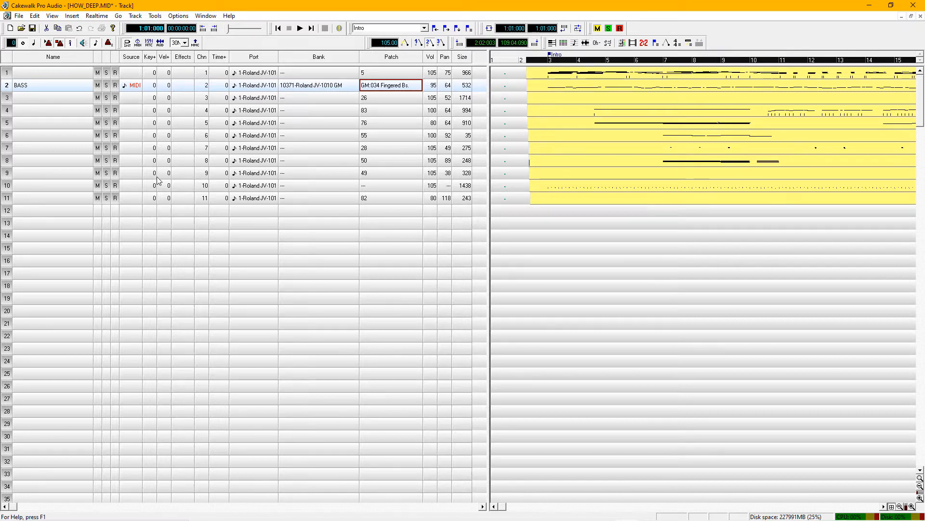
pyautogui.moveTo(331, 190)
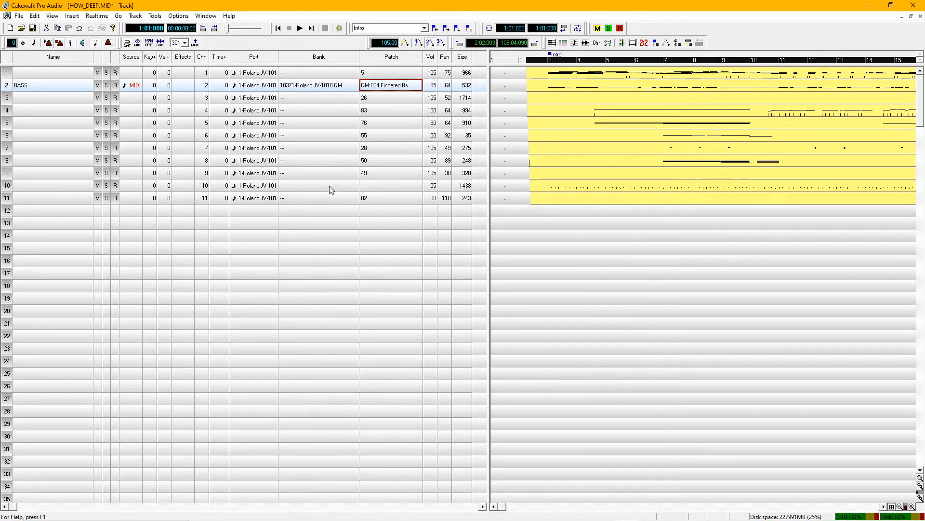
# Give track 10 the JV-1010 Rhythm GM bank with the GM DrumSet patch at volume 105.
pyautogui.doubleClick(318, 185)
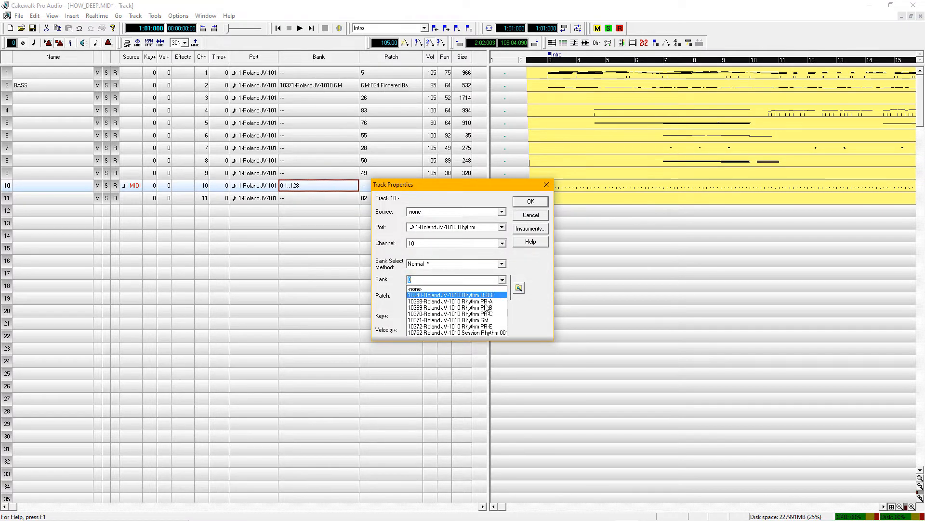
pyautogui.click(449, 319)
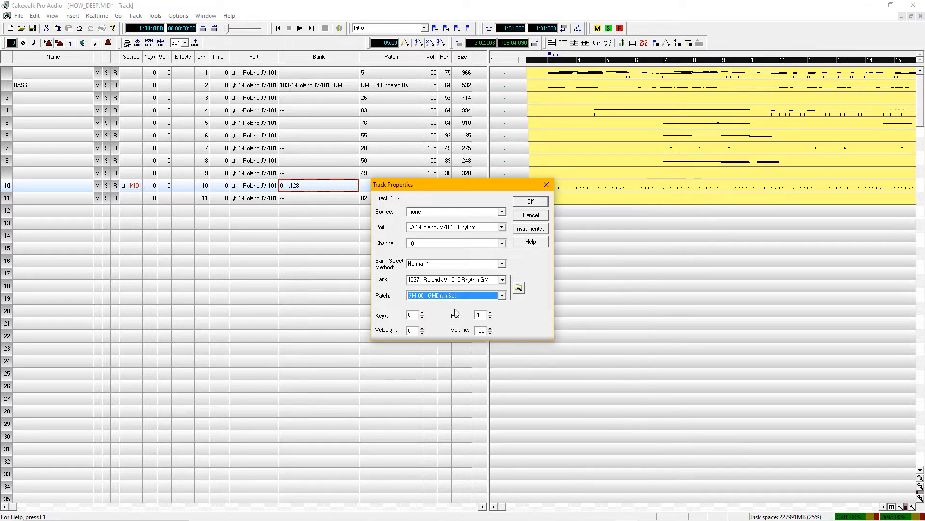
pyautogui.click(530, 200)
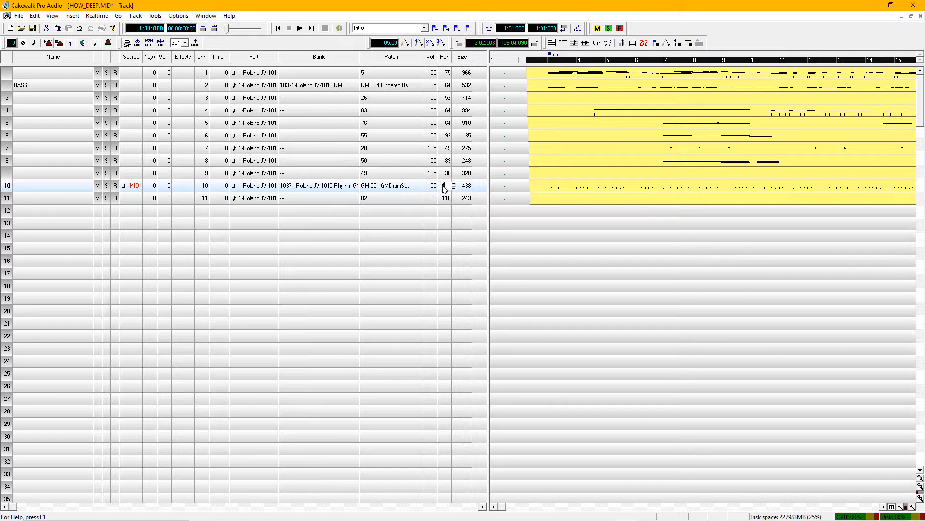
pyautogui.click(445, 186)
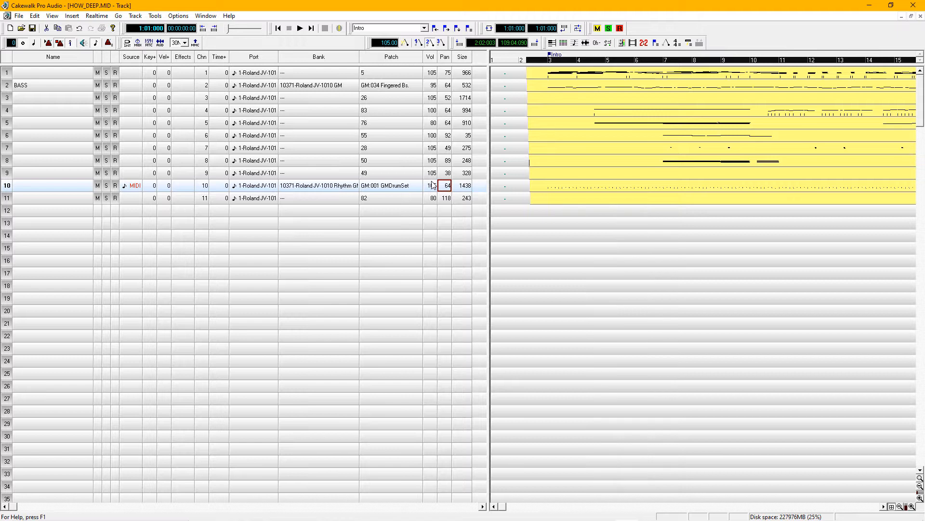
# Play the song and solo the BASS track to hear it alone.
pyautogui.click(299, 28)
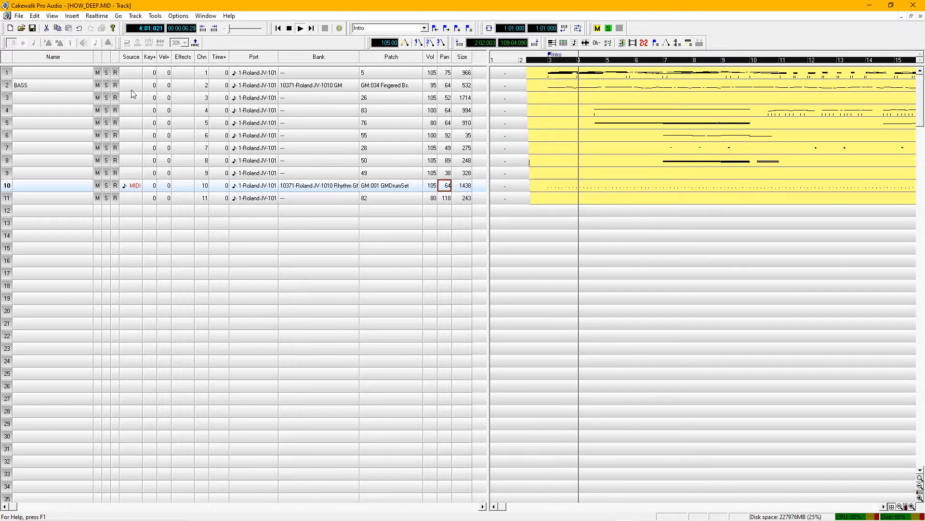
pyautogui.click(106, 85)
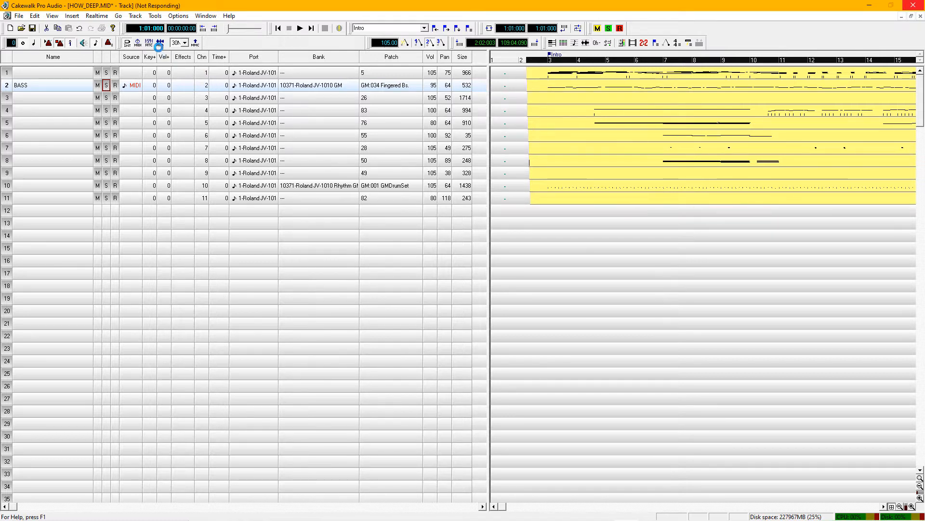
pyautogui.click(174, 15)
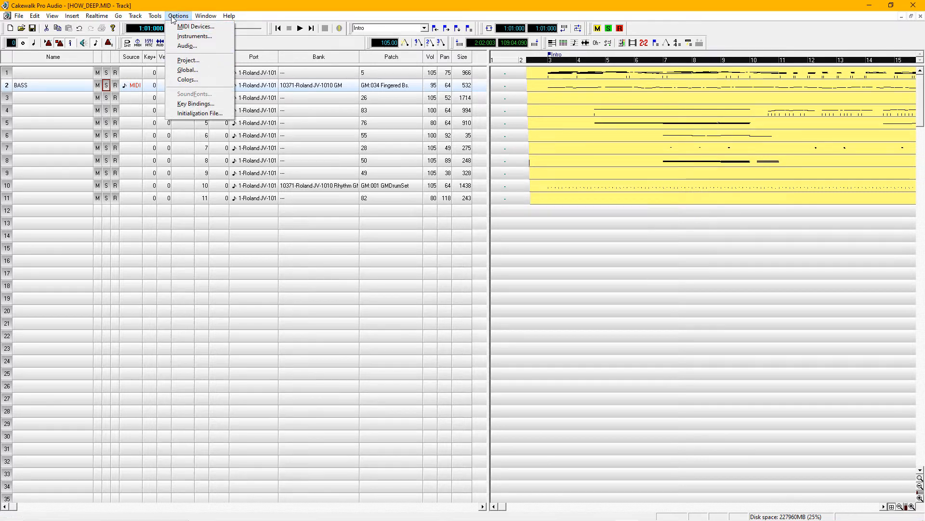
pyautogui.moveTo(195, 105)
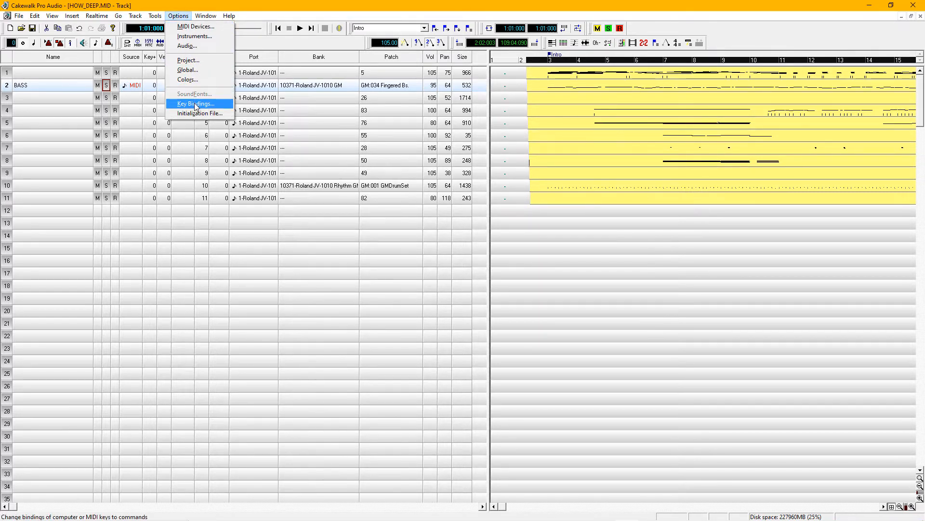
# In Options > Key Bindings, select Ctrl+E and locate the View | Event List function.
pyautogui.click(194, 104)
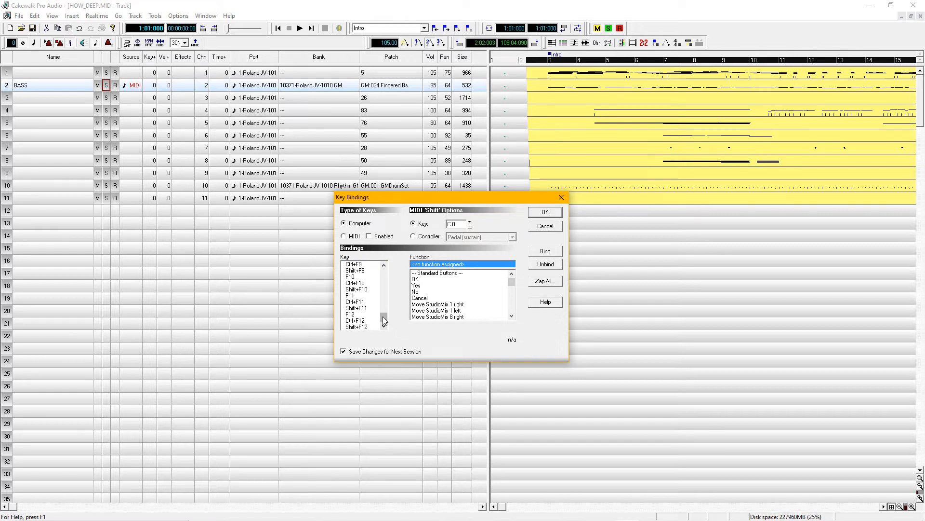
pyautogui.click(384, 264)
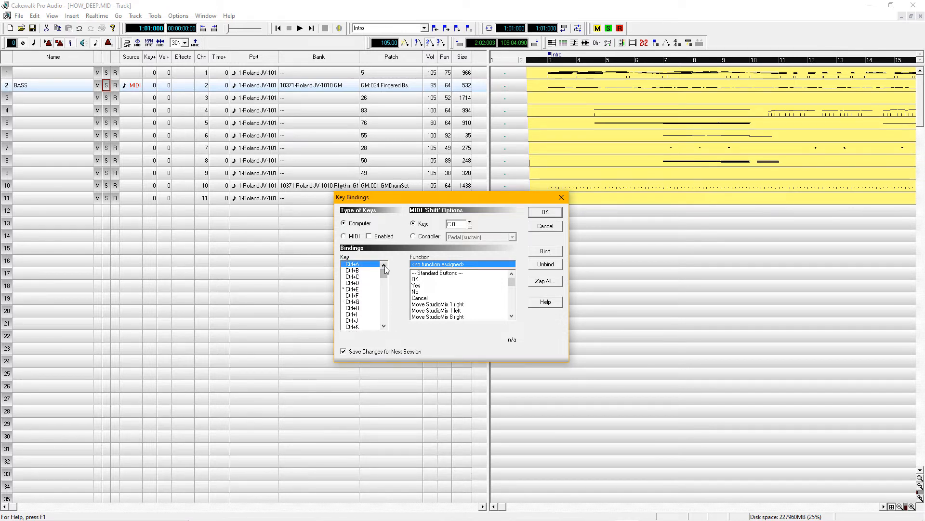
pyautogui.moveTo(349, 283)
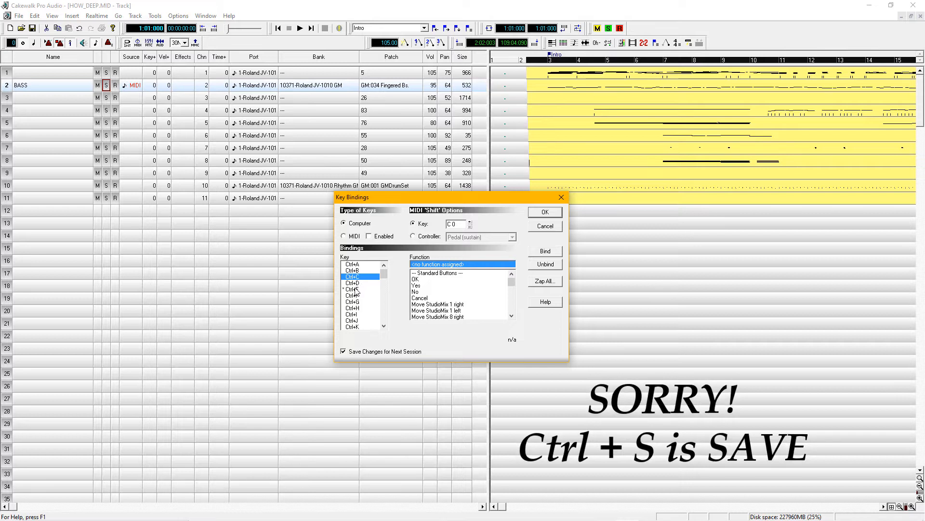
pyautogui.click(353, 290)
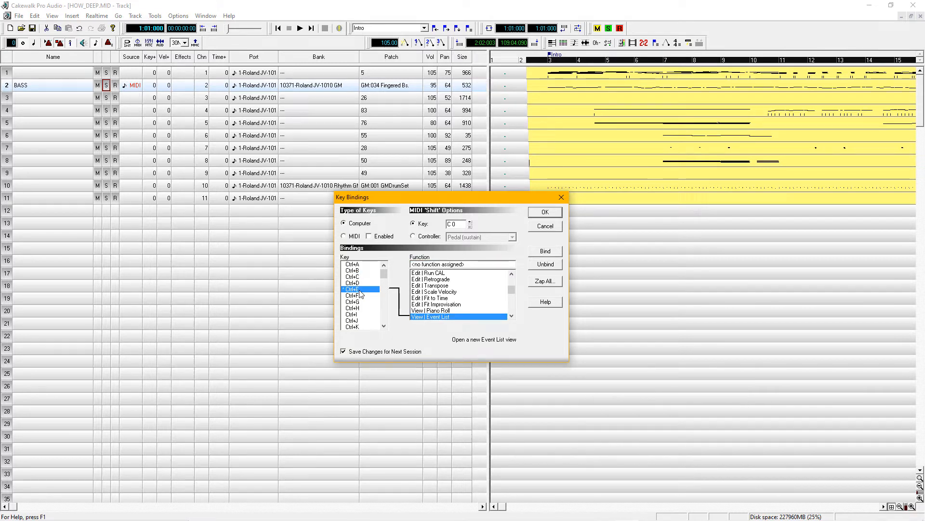
pyautogui.moveTo(420, 324)
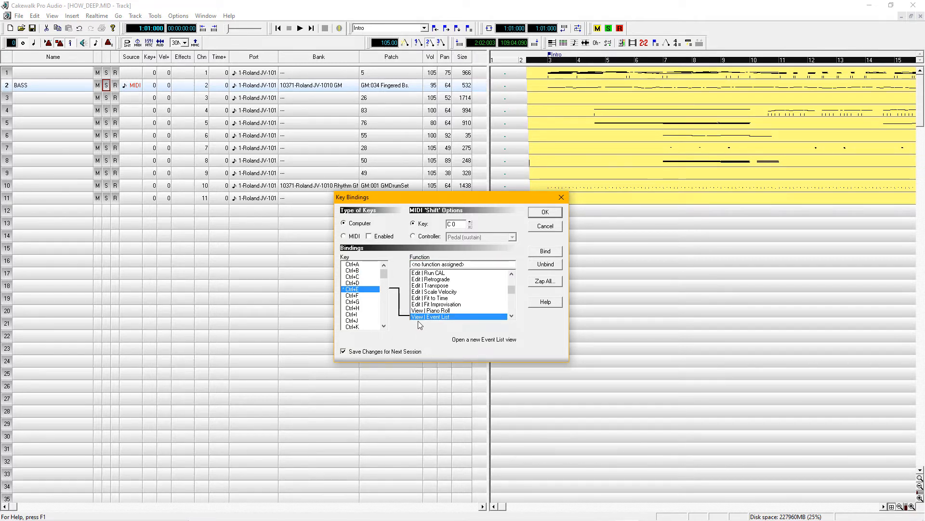
pyautogui.moveTo(434, 325)
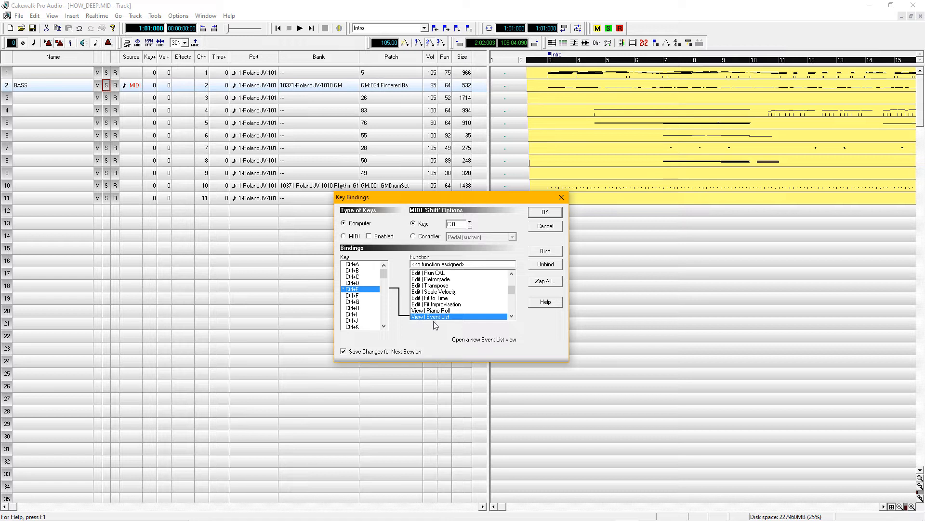
pyautogui.moveTo(416, 318)
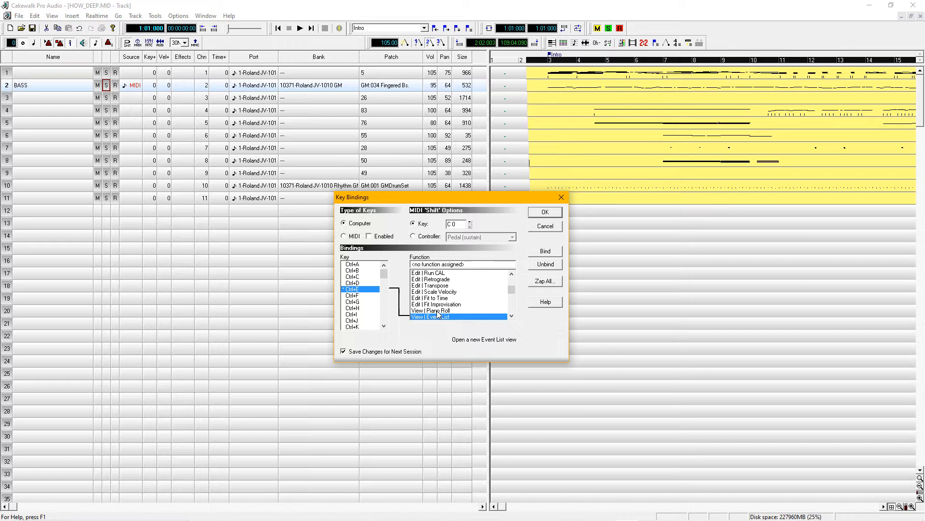
pyautogui.click(430, 310)
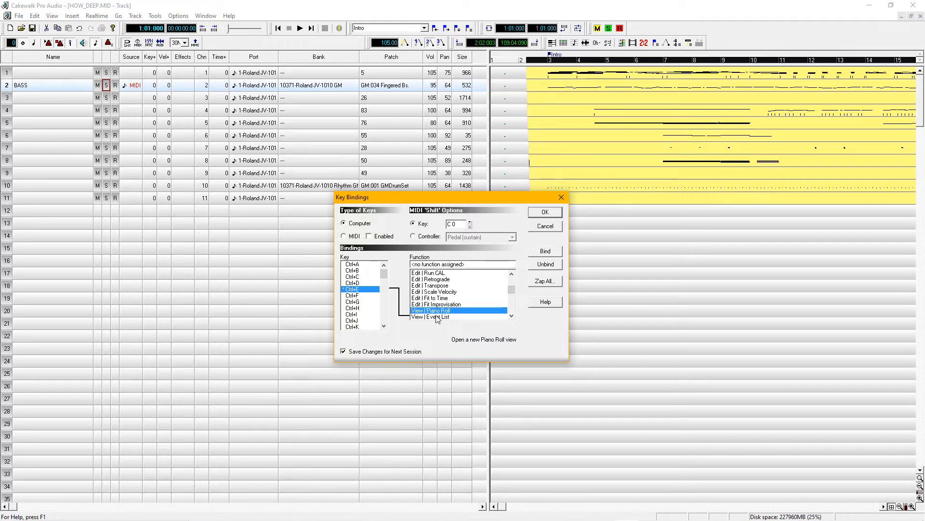
pyautogui.click(435, 316)
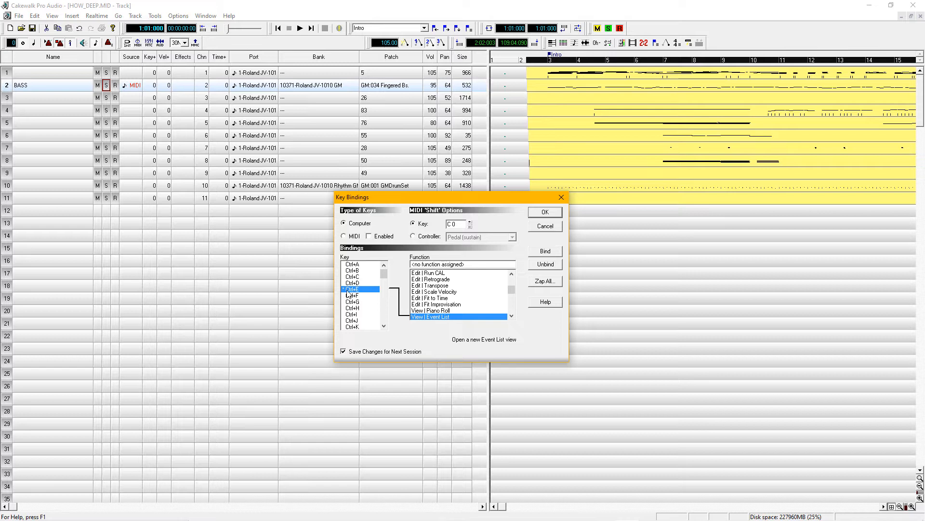
pyautogui.moveTo(406, 292)
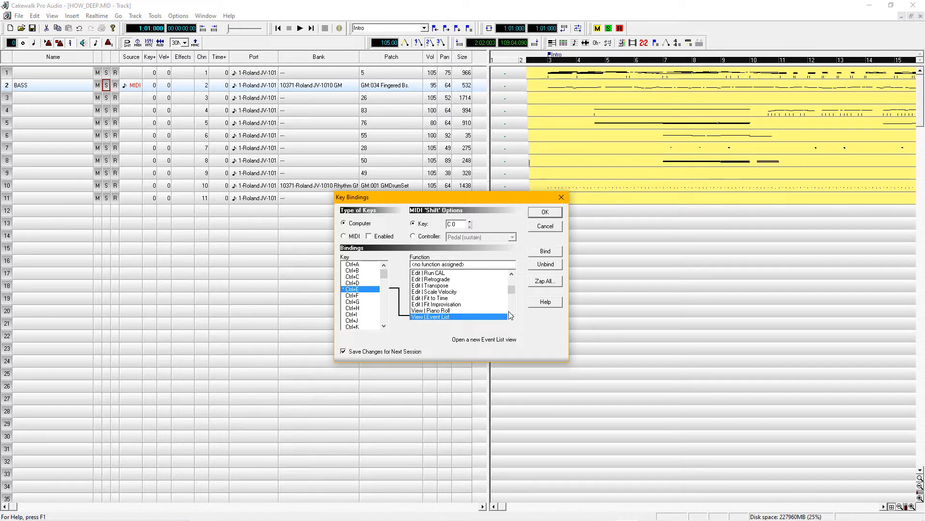
# Unbind Ctrl+E's old function and bind it to View | Event List.
pyautogui.scroll(-3)
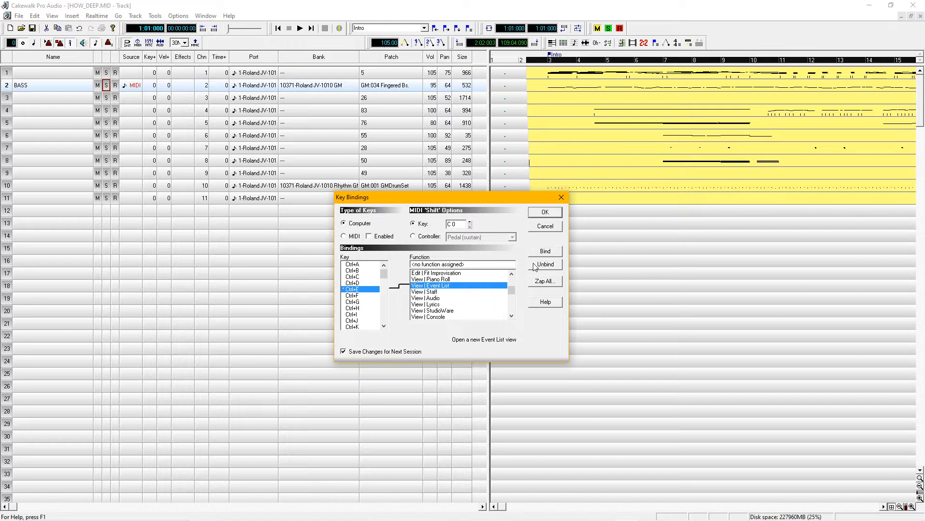
pyautogui.click(544, 264)
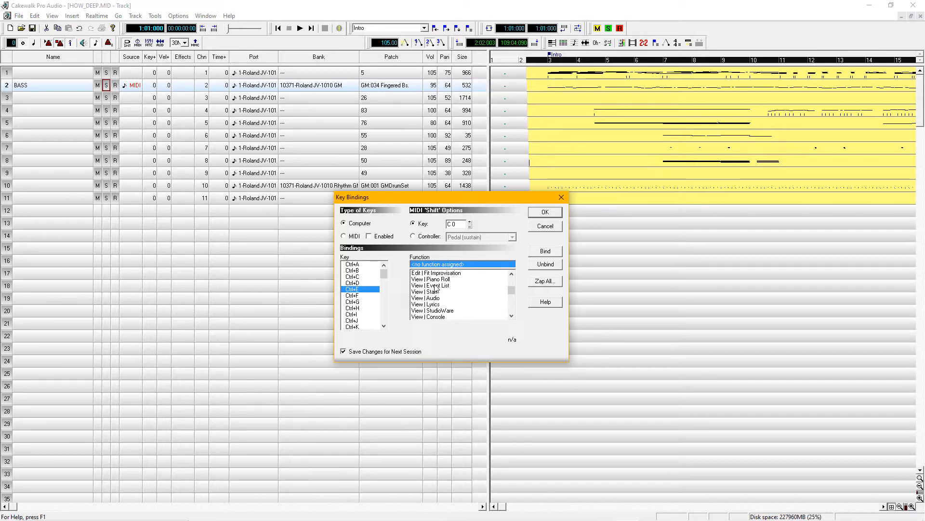
pyautogui.click(438, 286)
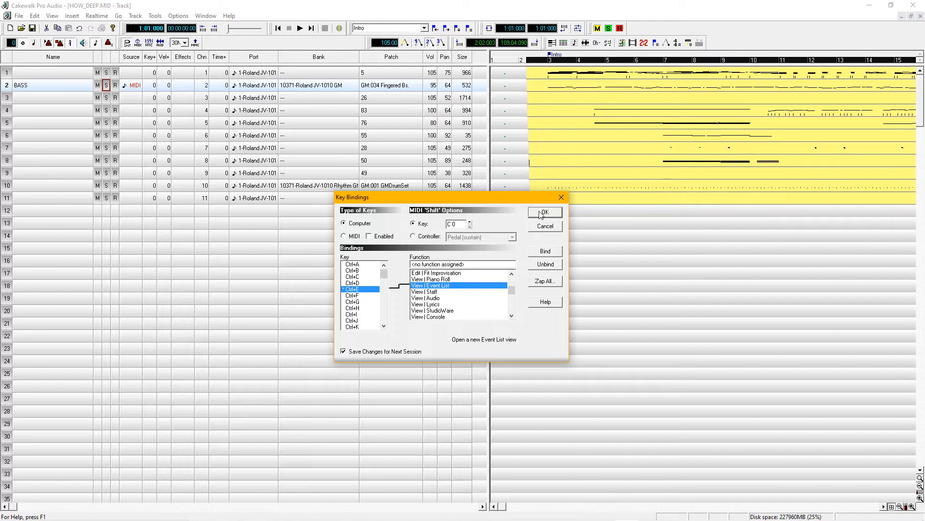
pyautogui.click(545, 212)
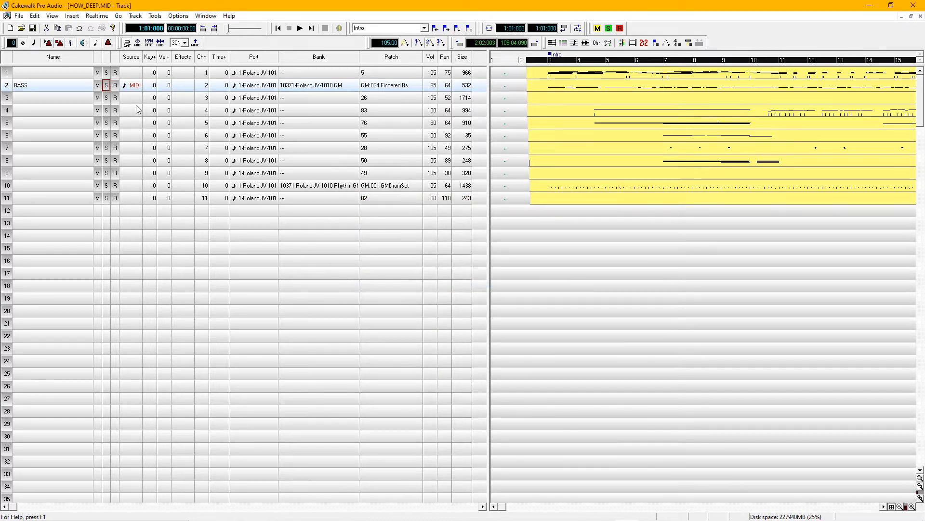
# In the BASS track's Event List, set 91-Reverb to 0 and 93-Chorus to 24.
pyautogui.doubleClick(34, 85)
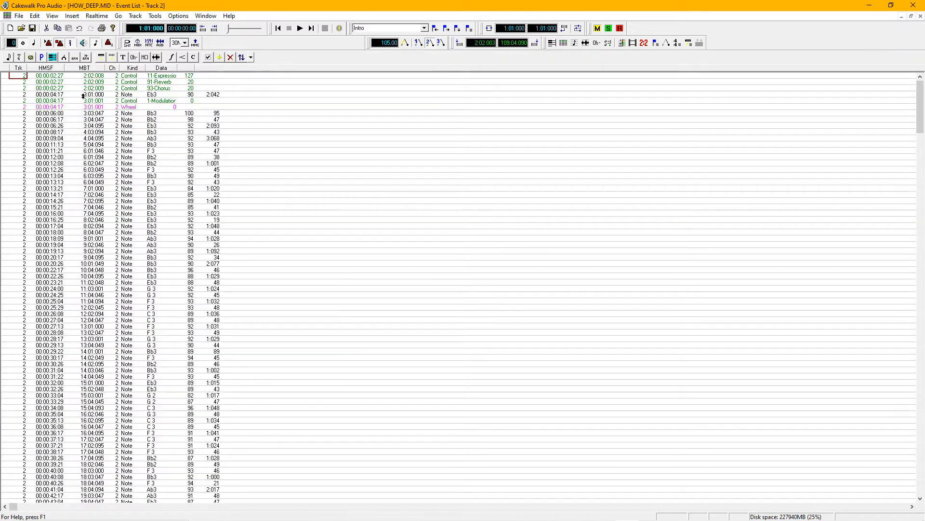
pyautogui.moveTo(381, 172)
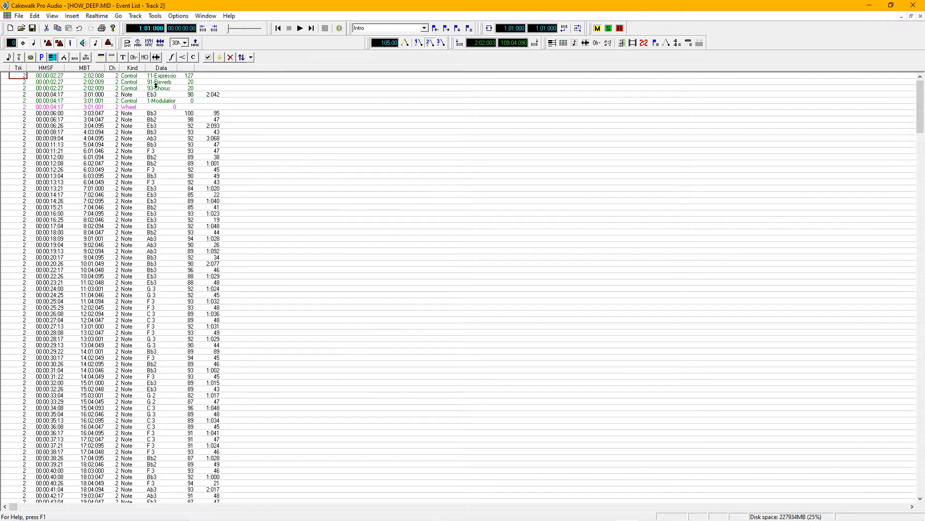
pyautogui.click(191, 82)
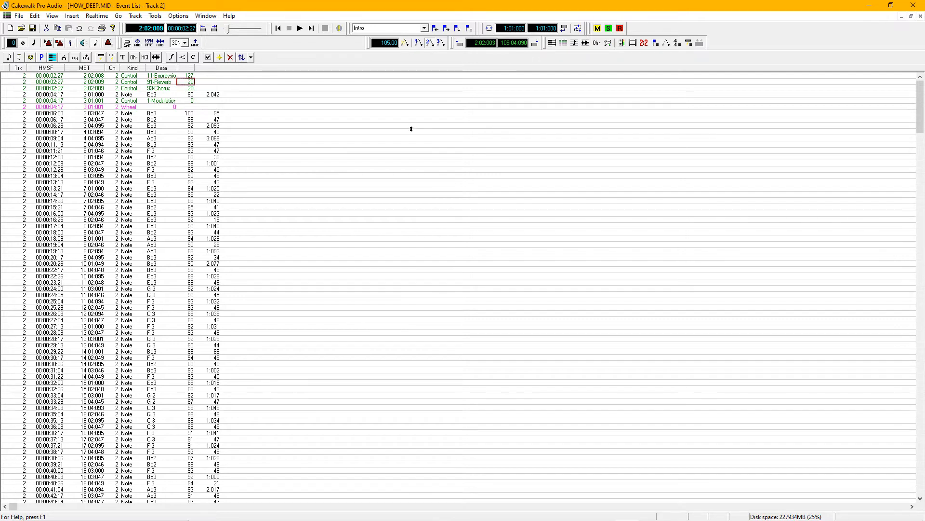
pyautogui.moveTo(406, 122)
pyautogui.write('0')
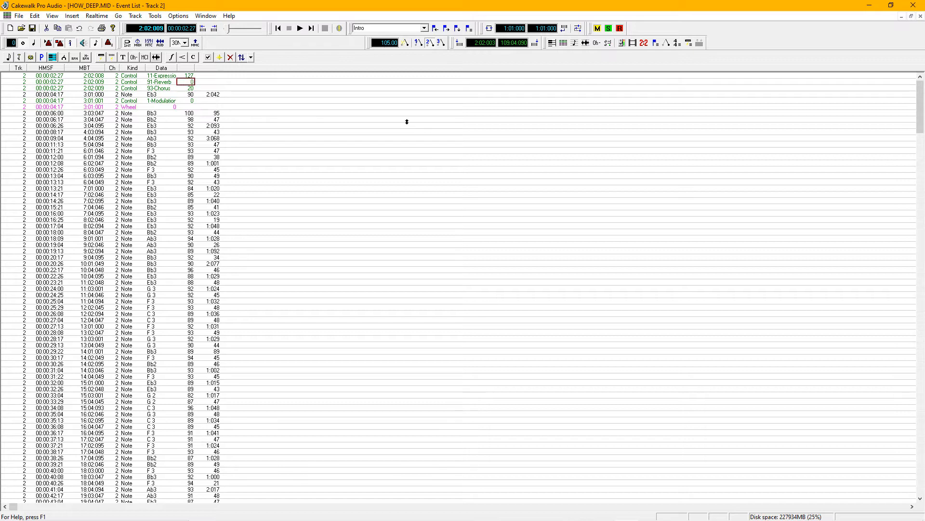
pyautogui.moveTo(164, 93)
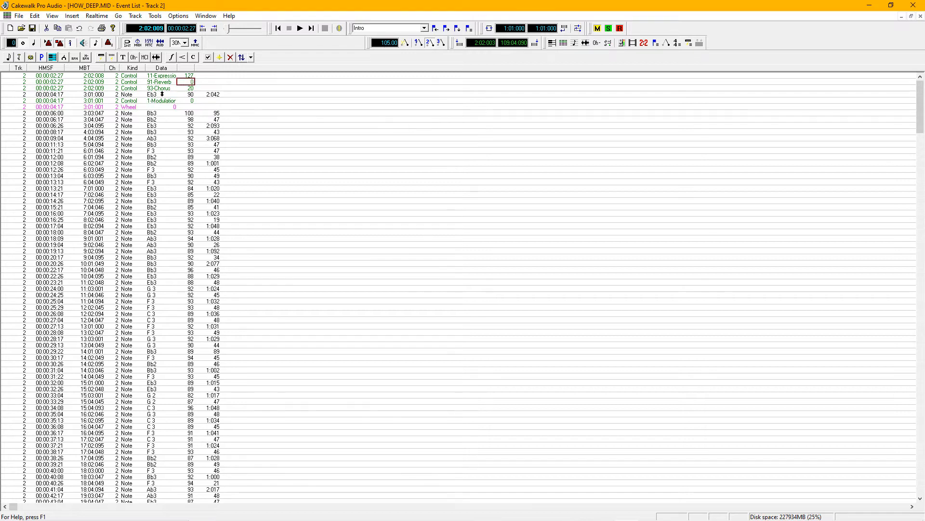
pyautogui.click(191, 88)
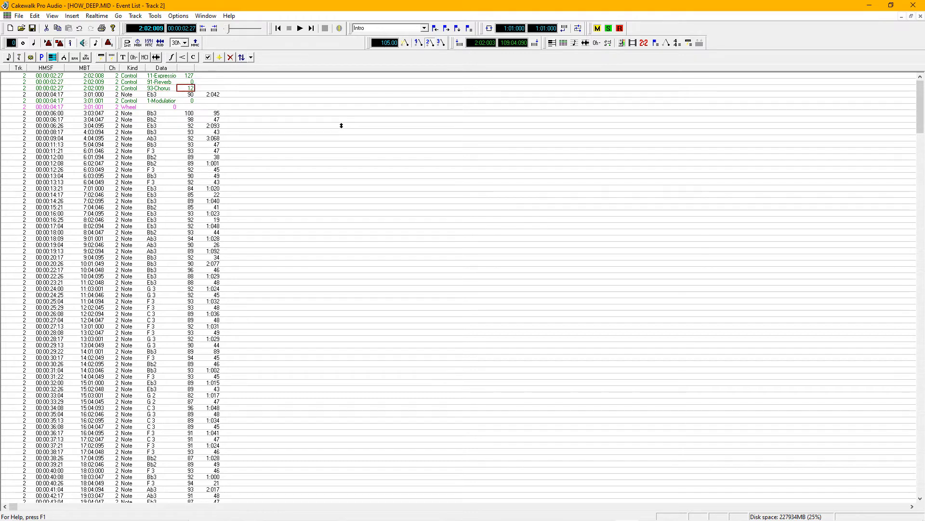
pyautogui.write('24')
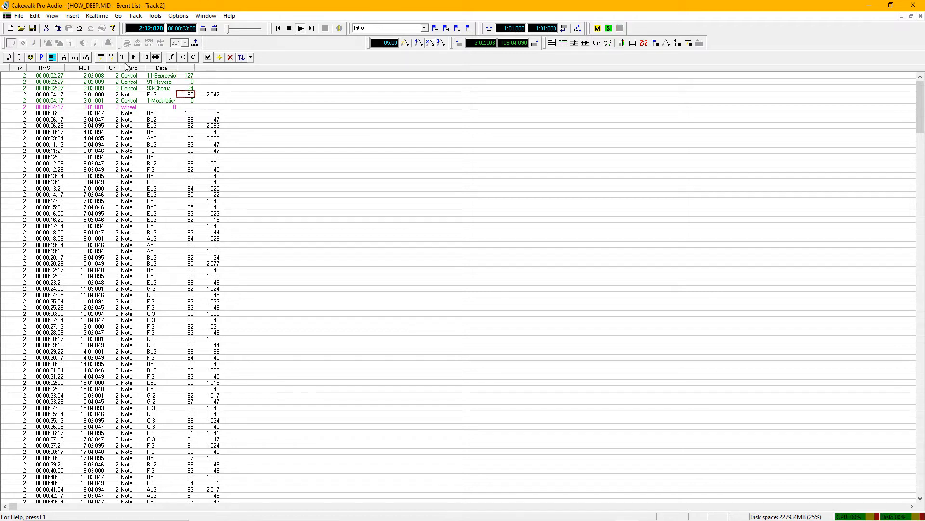
pyautogui.click(187, 113)
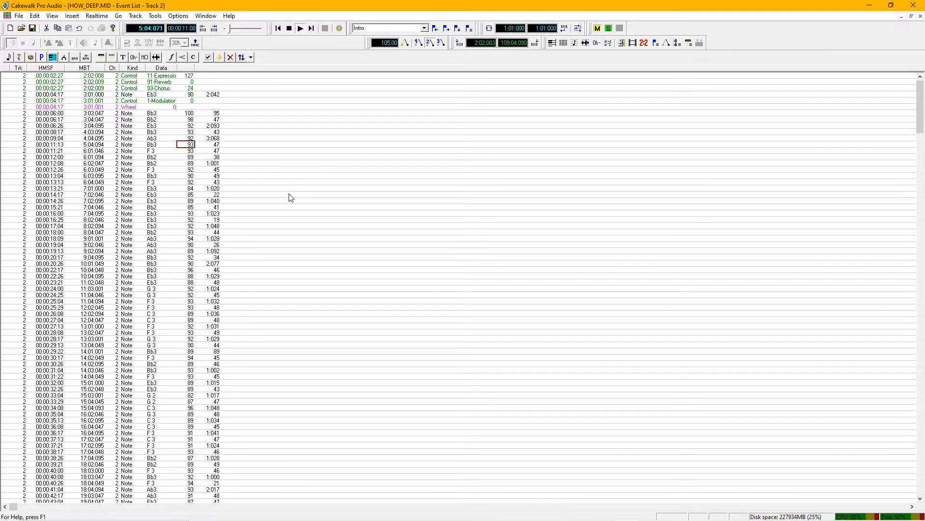
pyautogui.click(187, 181)
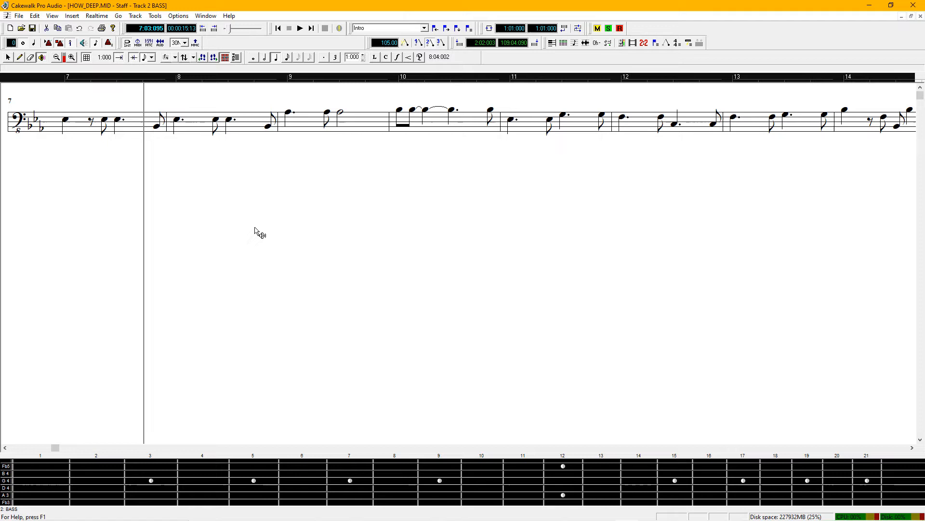
# Bring up the Staff View Layout dialog for the BASS notation.
pyautogui.click(223, 58)
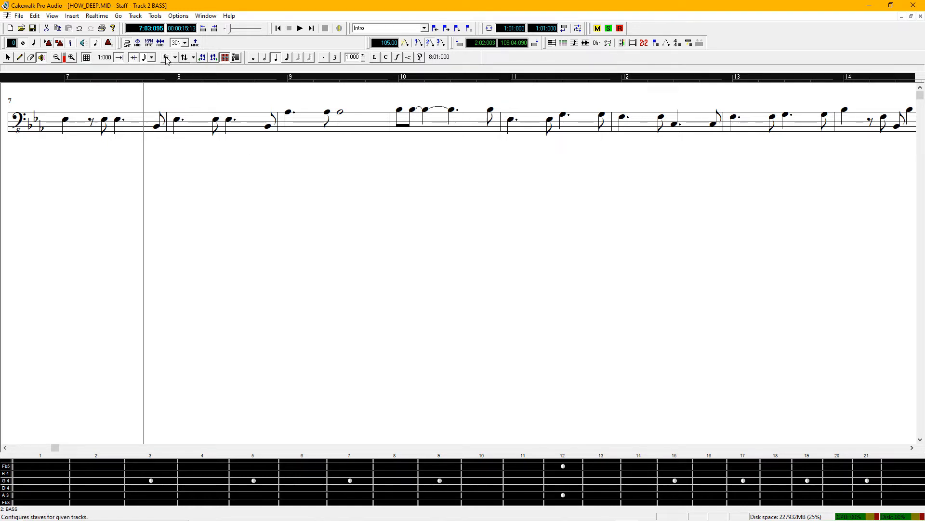
pyautogui.click(166, 57)
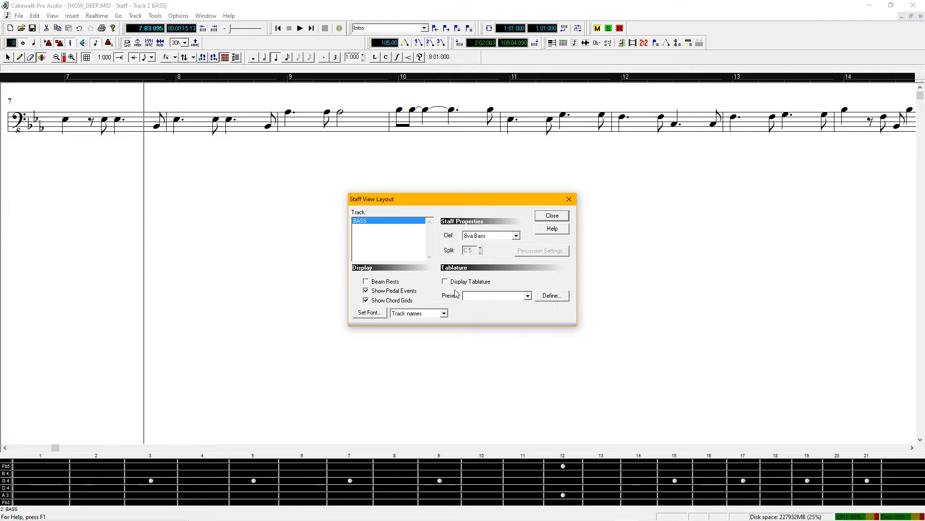
# Enable Display Tablature with the Bass - Standard 4 String preset.
pyautogui.click(445, 281)
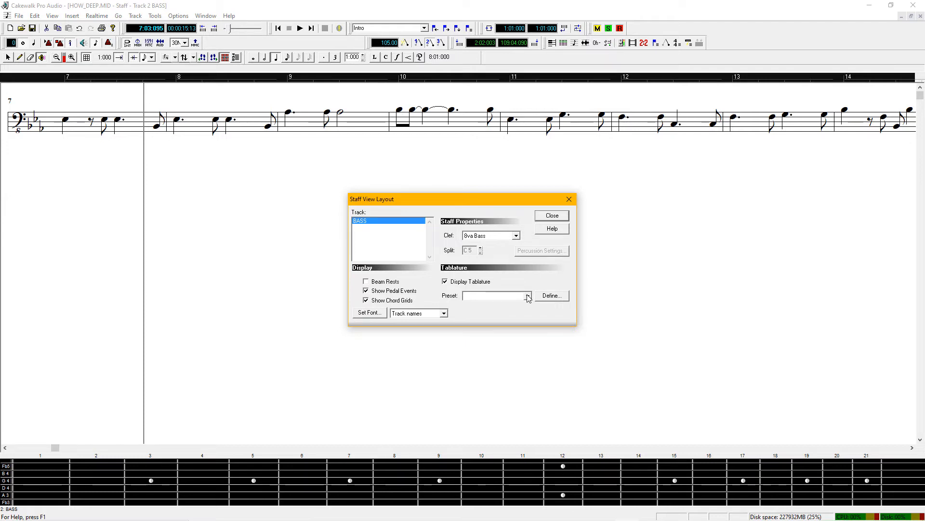
pyautogui.click(528, 296)
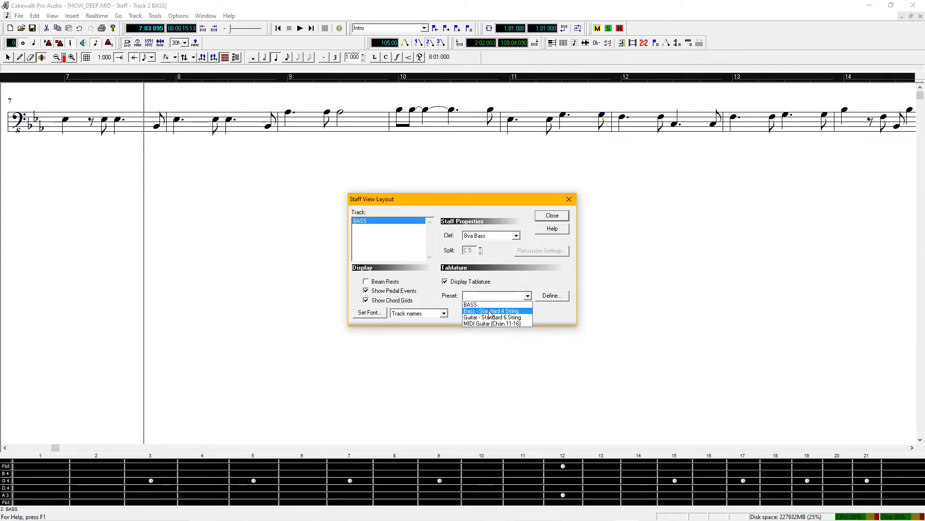
pyautogui.click(490, 310)
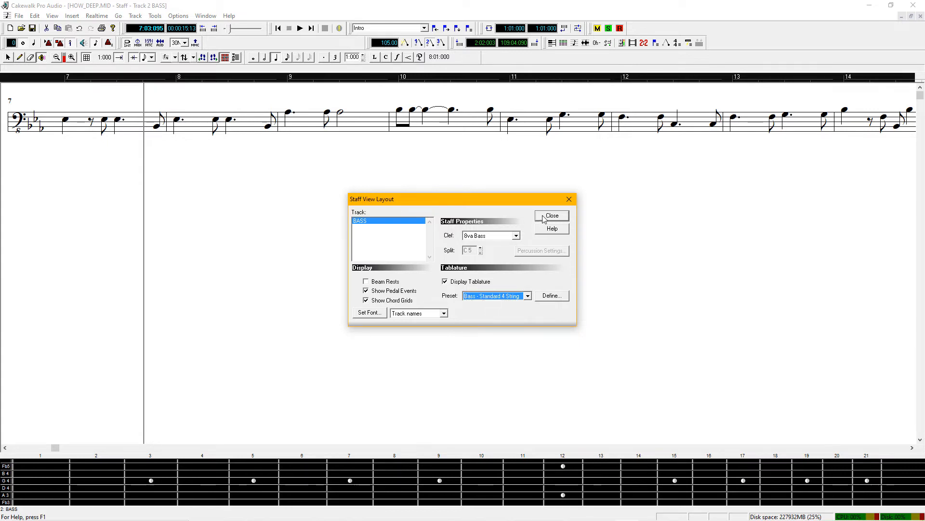
pyautogui.click(551, 216)
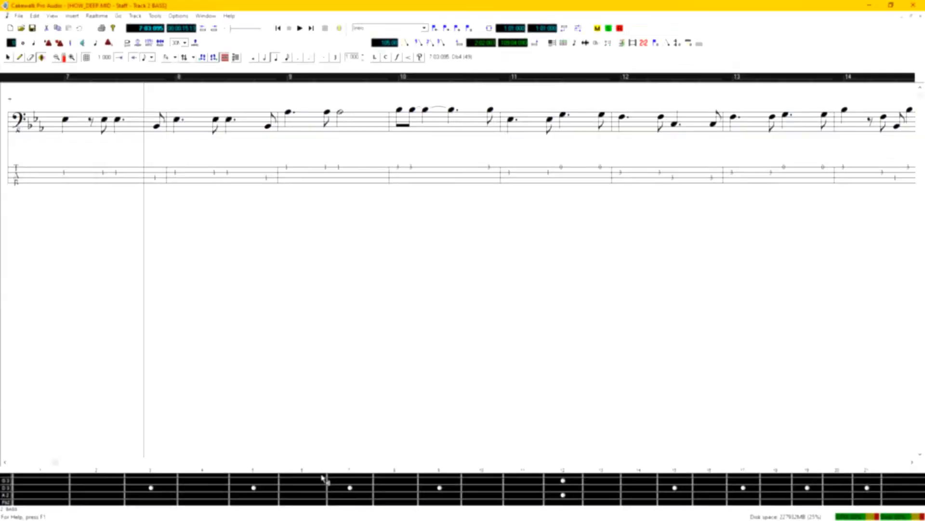
# Give the bass fretboard a Maple texture, then reopen its options for Rosewood.
pyautogui.rightClick(324, 479)
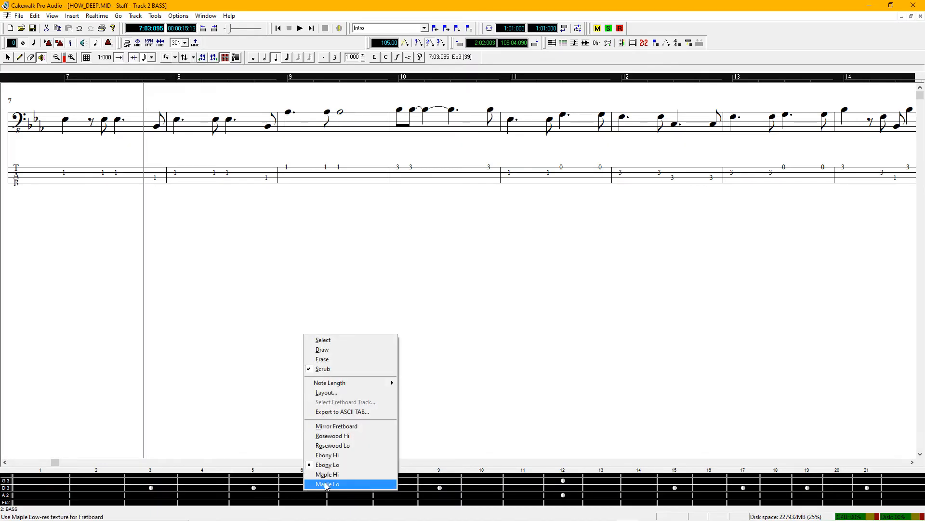
pyautogui.moveTo(329, 474)
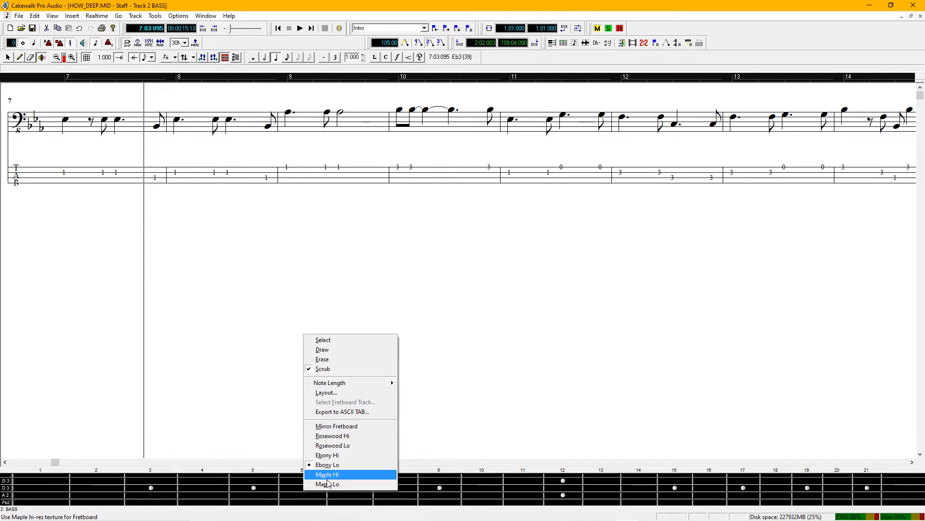
pyautogui.click(331, 473)
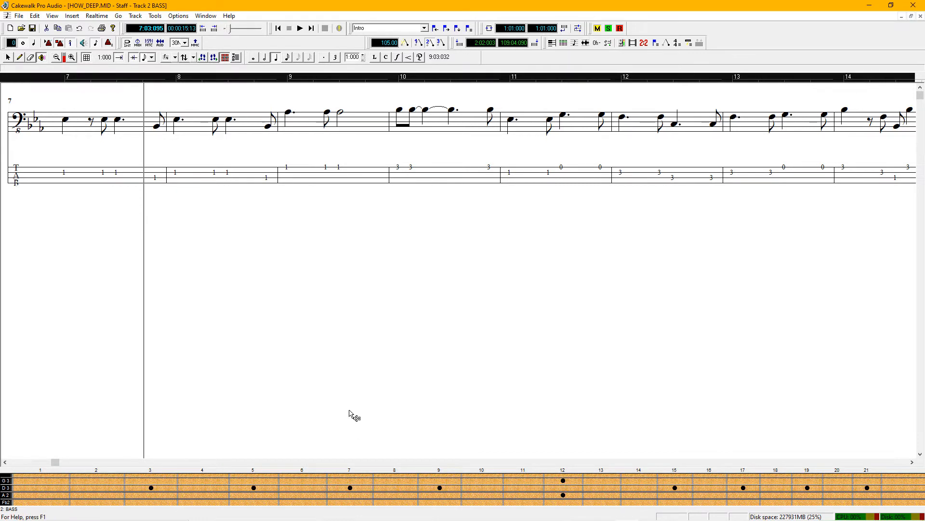
pyautogui.rightClick(351, 416)
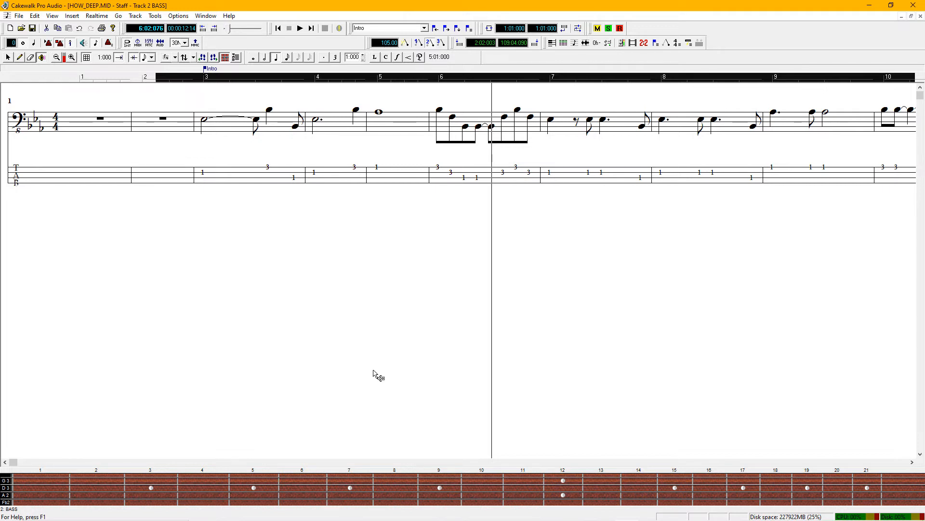
pyautogui.moveTo(376, 353)
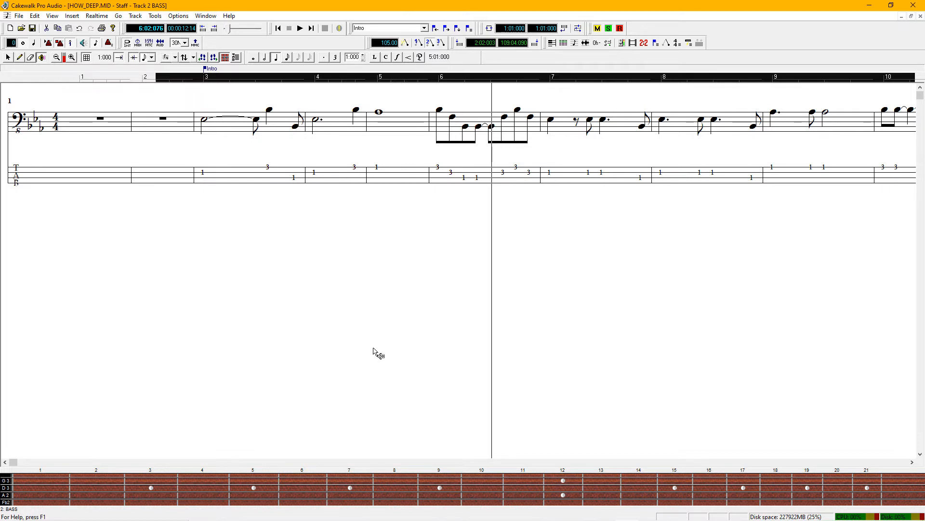
pyautogui.moveTo(376, 276)
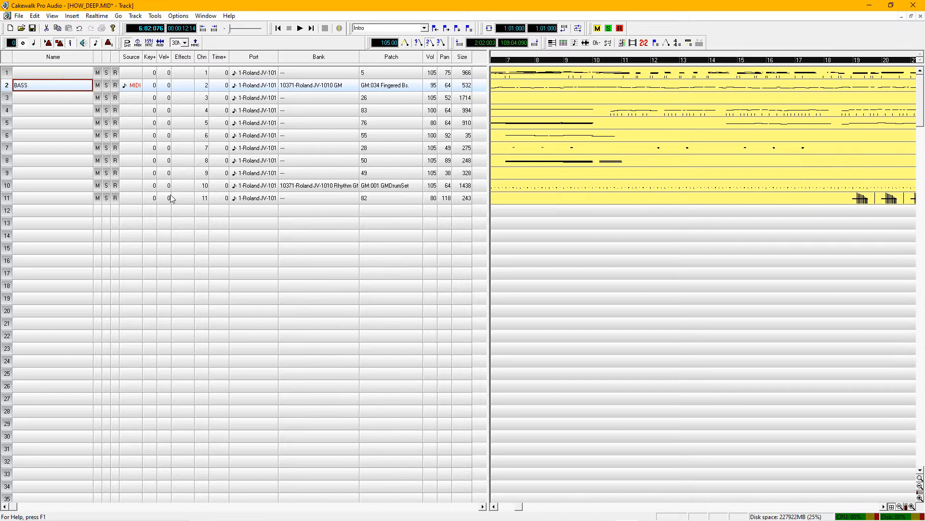
# Bind Ctrl+N in Key Bindings to the View | Staff function.
pyautogui.click(52, 16)
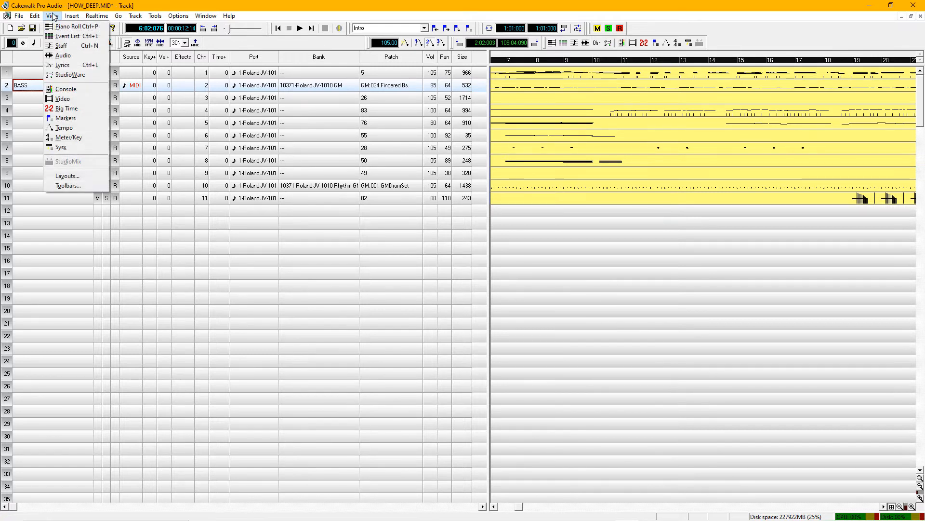
pyautogui.moveTo(62, 47)
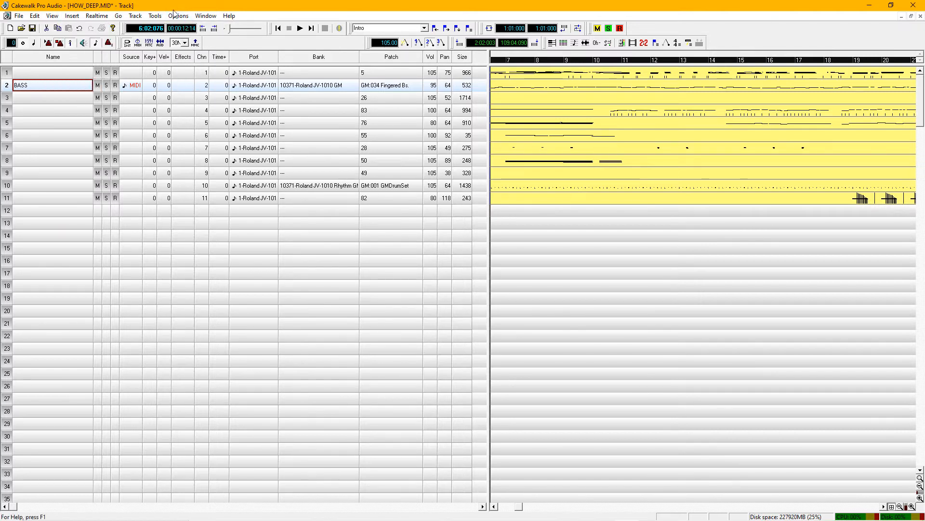
pyautogui.click(178, 15)
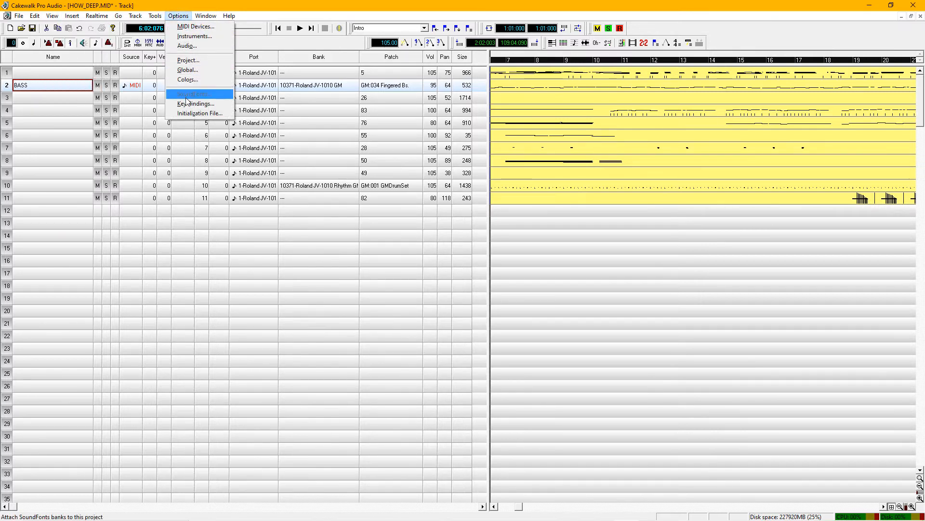
pyautogui.click(195, 103)
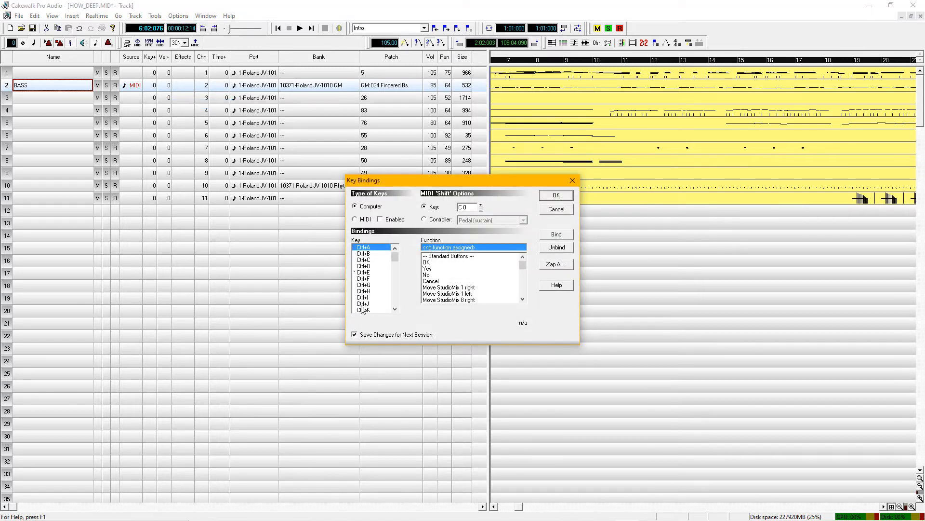
pyautogui.click(396, 309)
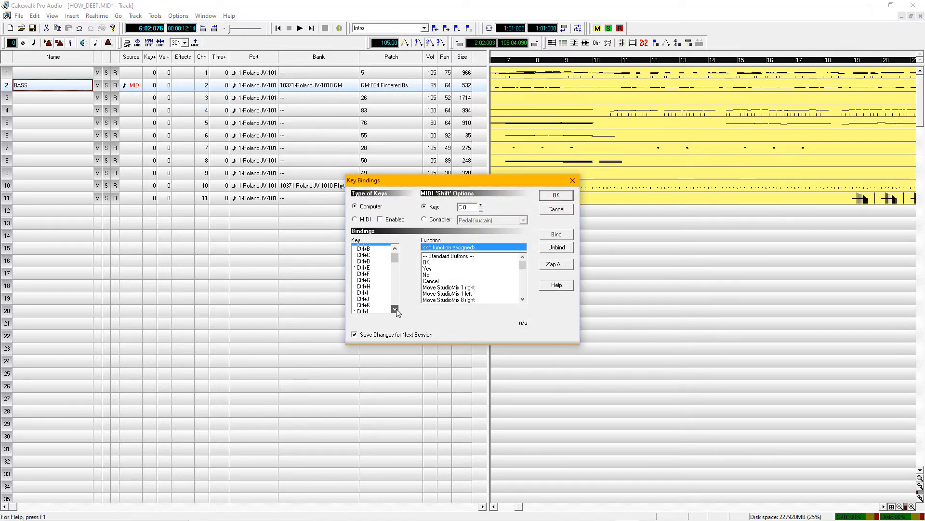
pyautogui.click(395, 309)
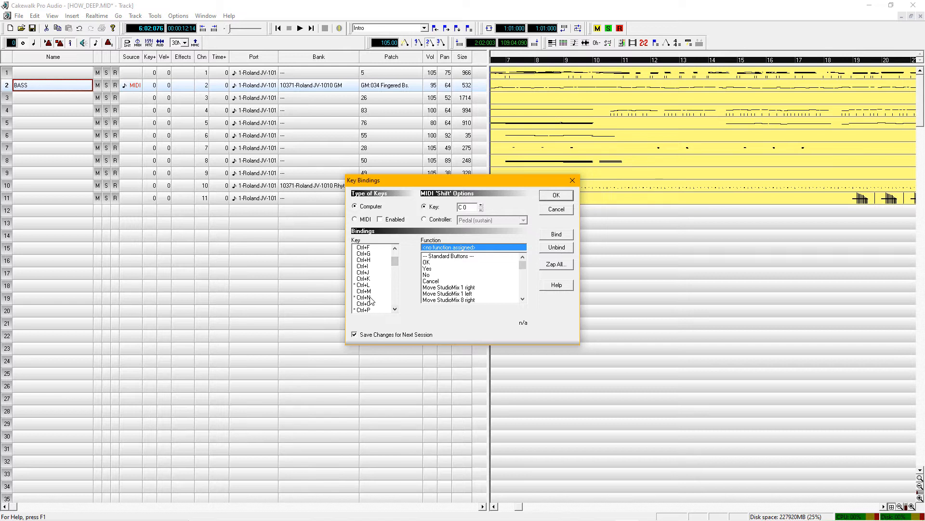
pyautogui.click(364, 297)
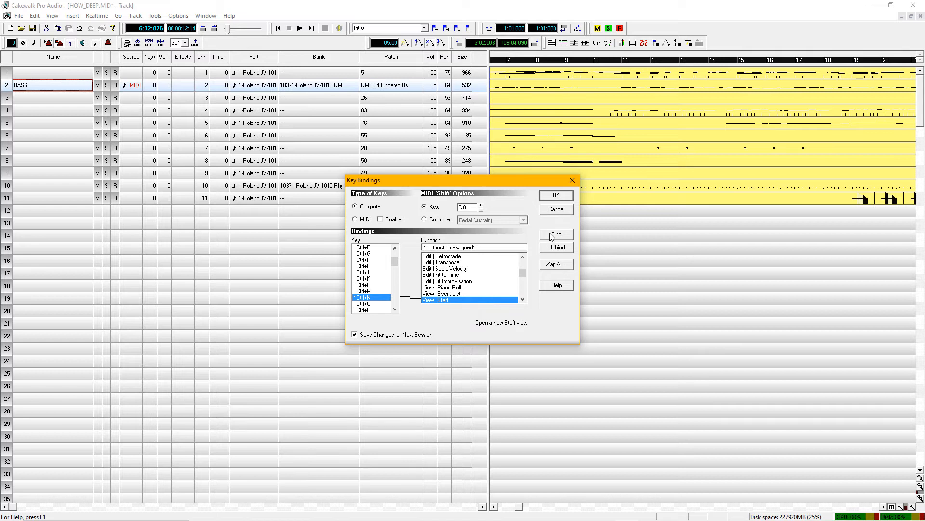
pyautogui.click(556, 195)
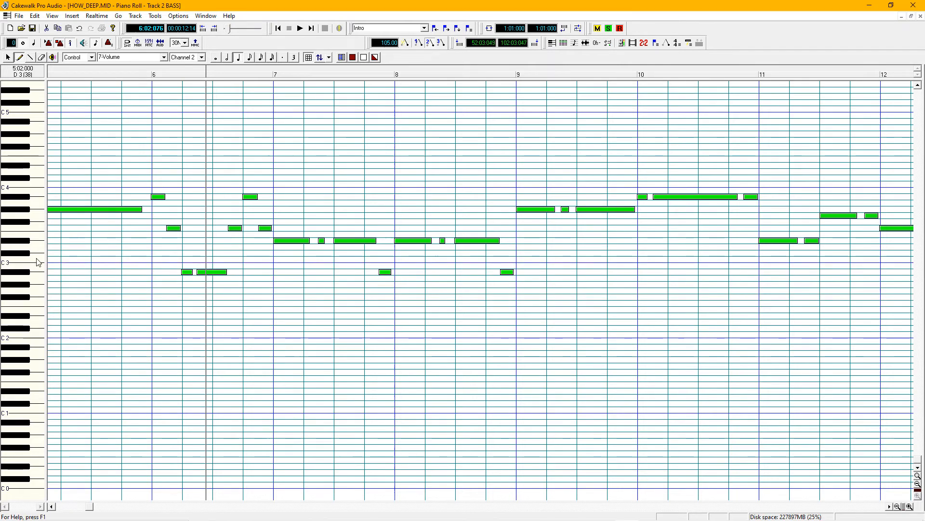
pyautogui.moveTo(590, 212)
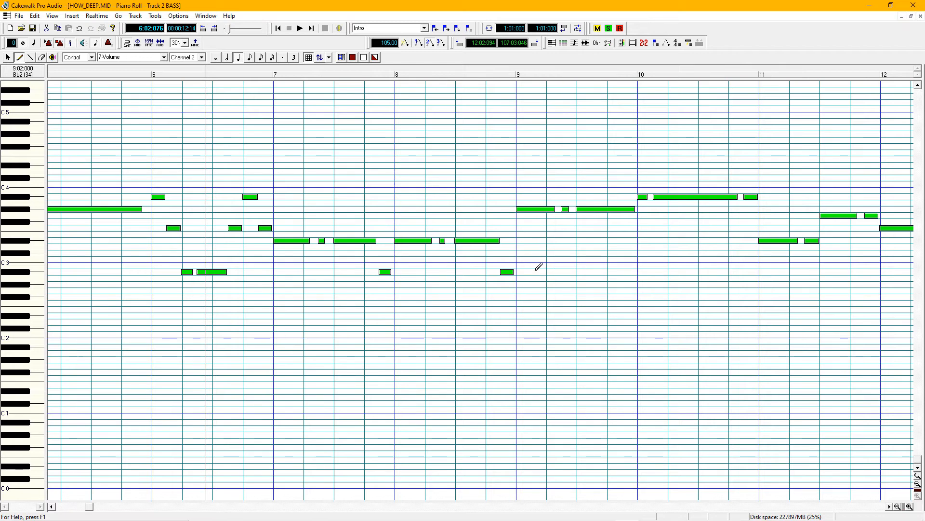
pyautogui.doubleClick(507, 270)
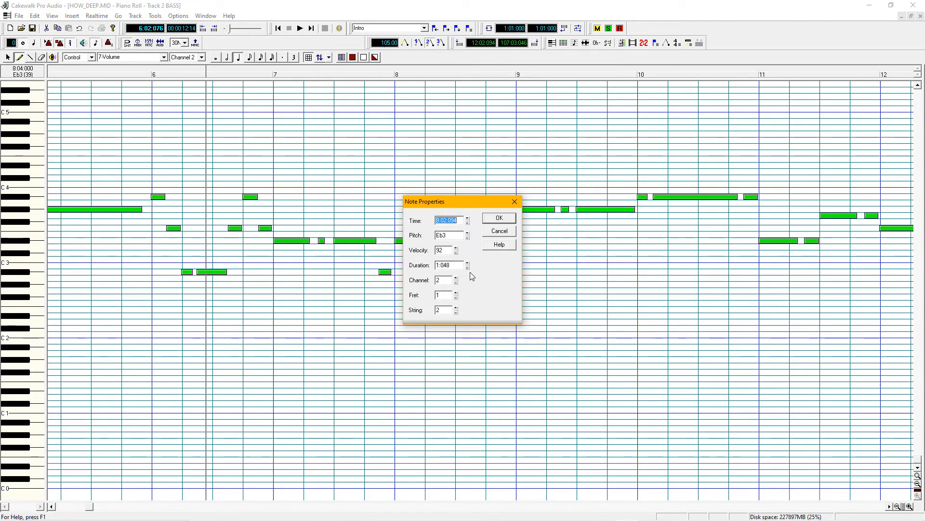
pyautogui.click(499, 218)
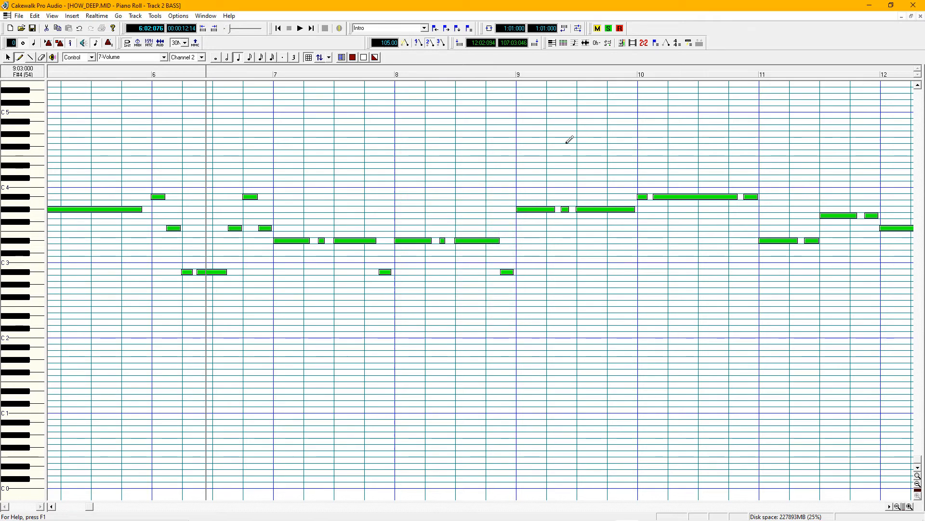
pyautogui.moveTo(728, 95)
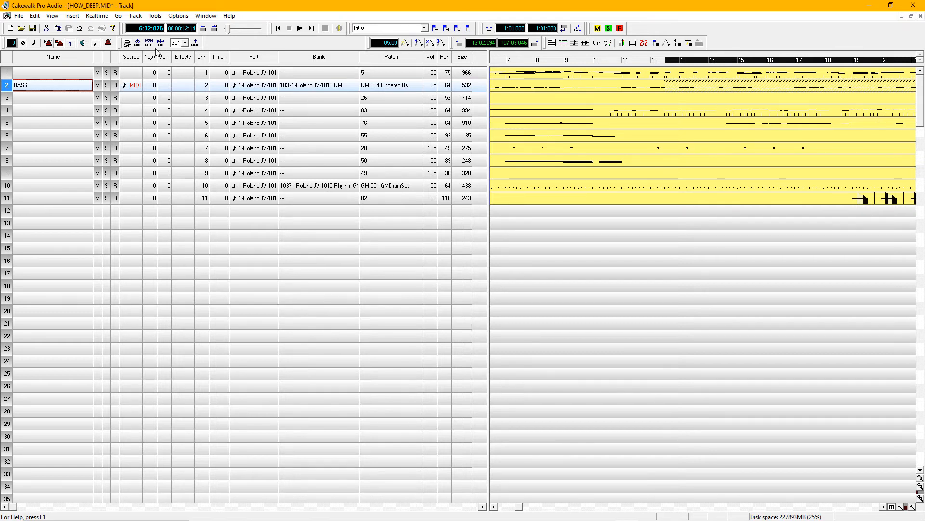
pyautogui.click(179, 15)
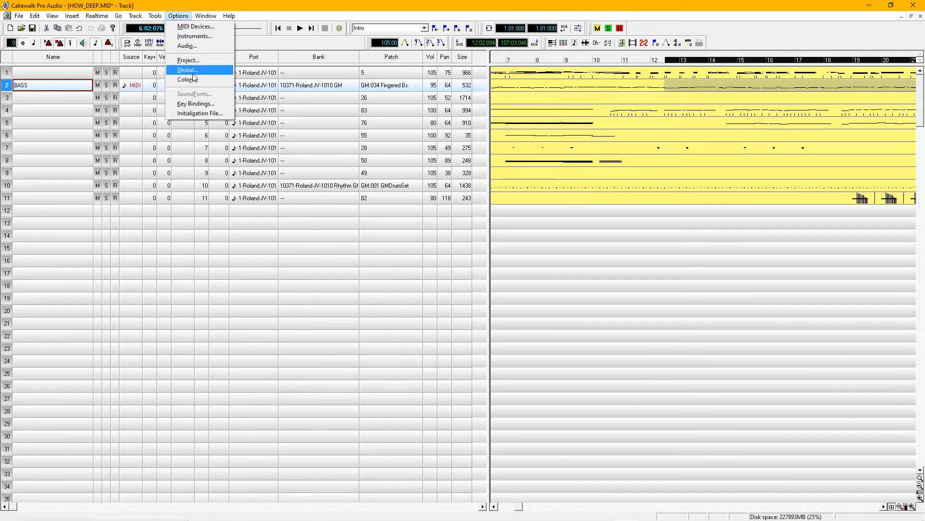
pyautogui.click(195, 103)
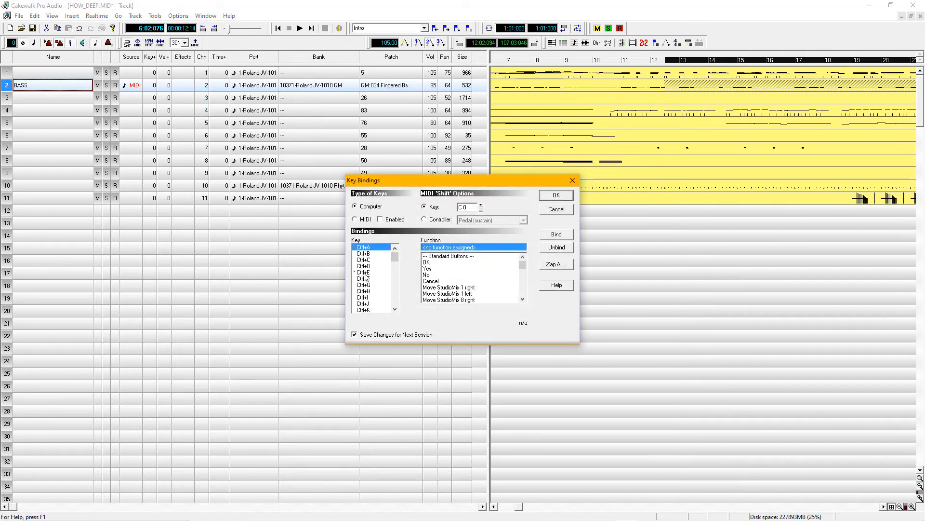
pyautogui.click(362, 272)
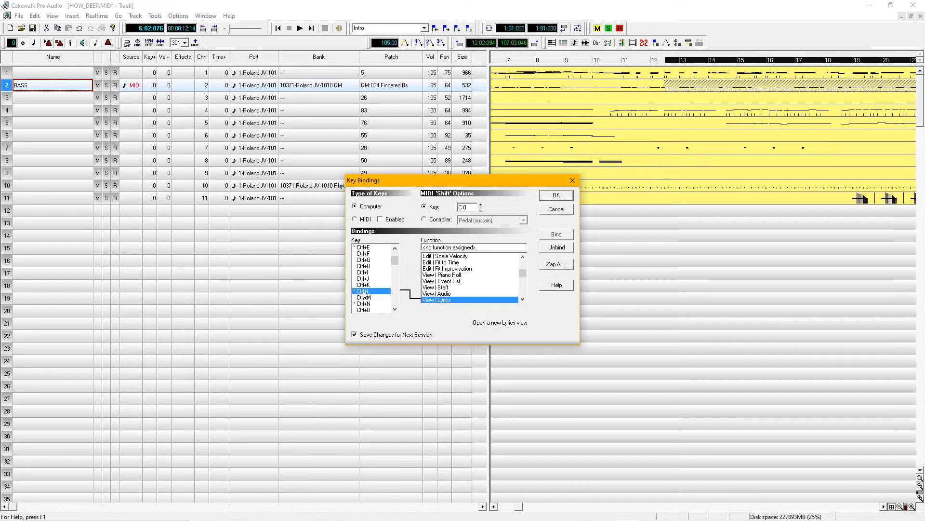
pyautogui.moveTo(396, 308)
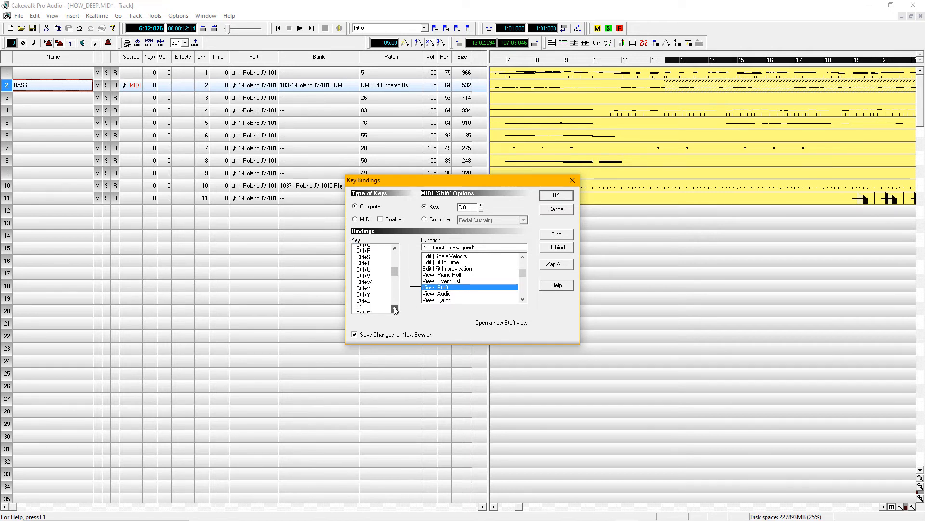
pyautogui.click(395, 308)
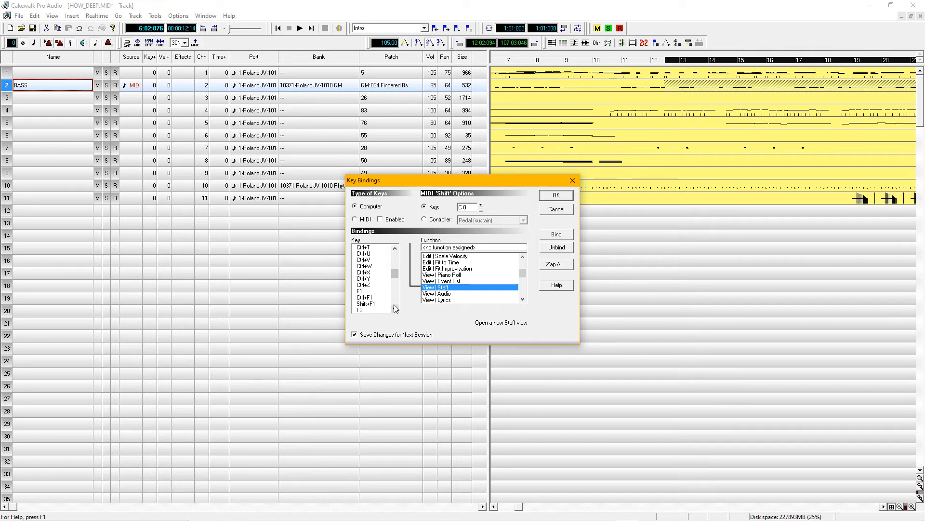
pyautogui.click(396, 247)
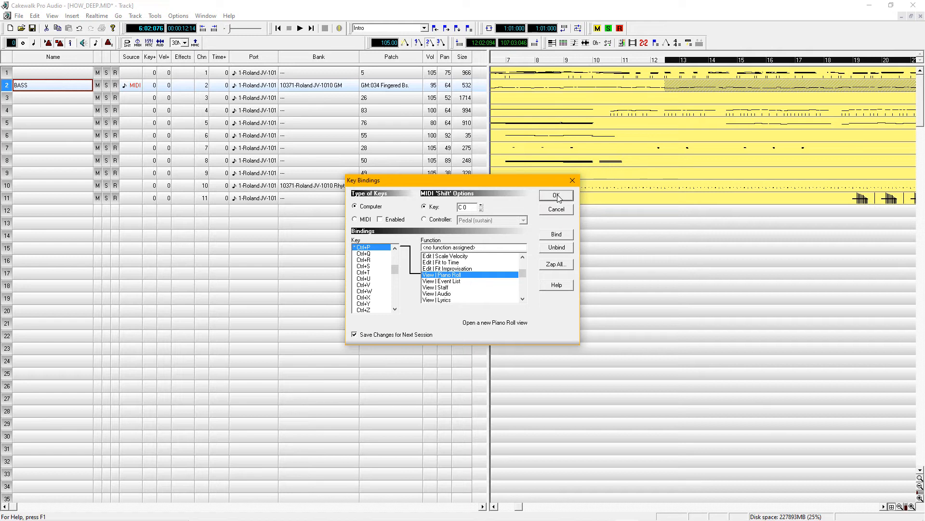
pyautogui.click(555, 195)
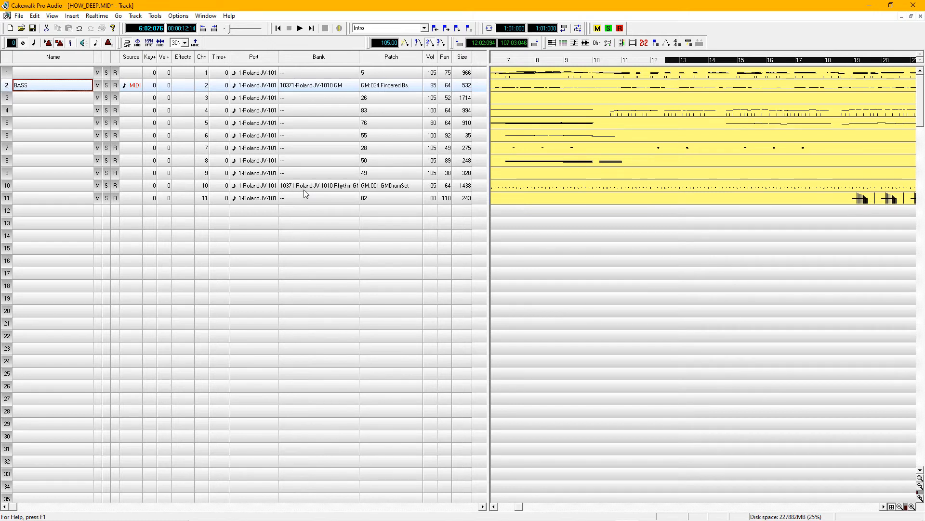
# Rename track 10 to Drums, correcting a misspelling along the way.
pyautogui.click(53, 185)
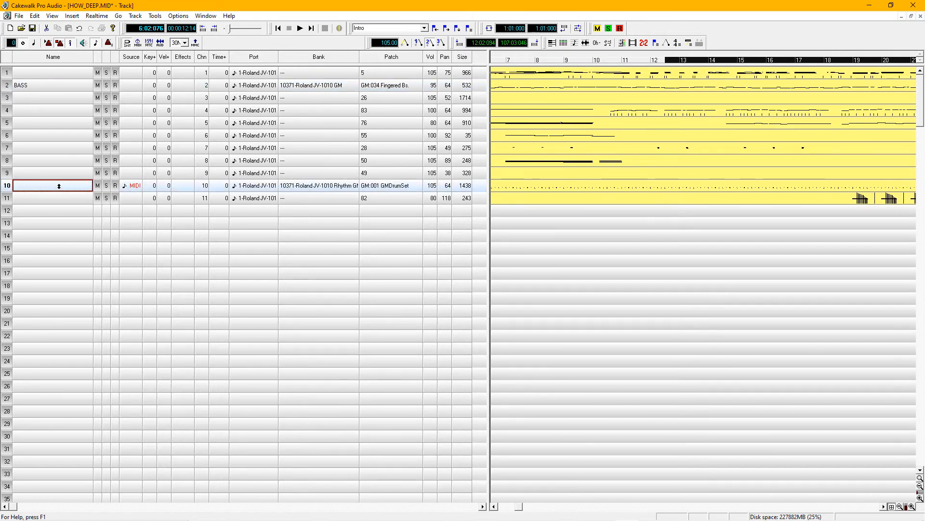
pyautogui.write('DR')
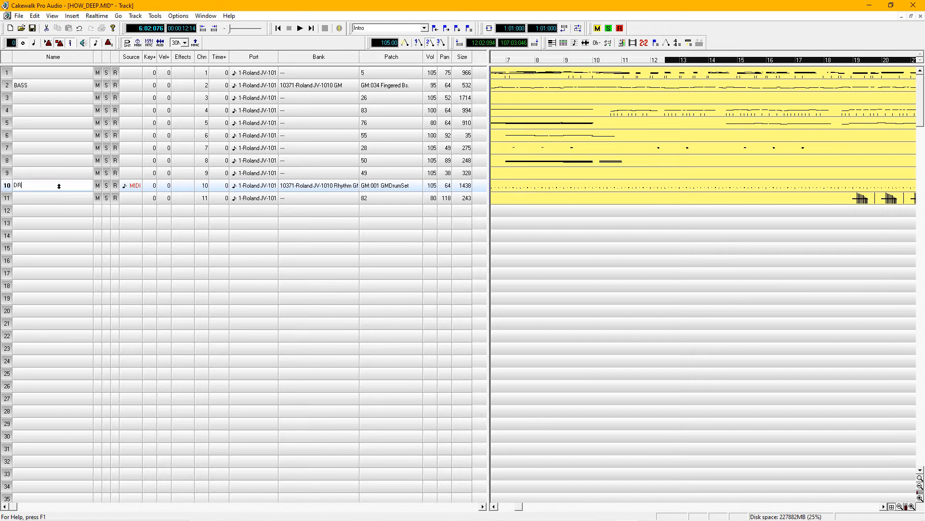
pyautogui.write('um')
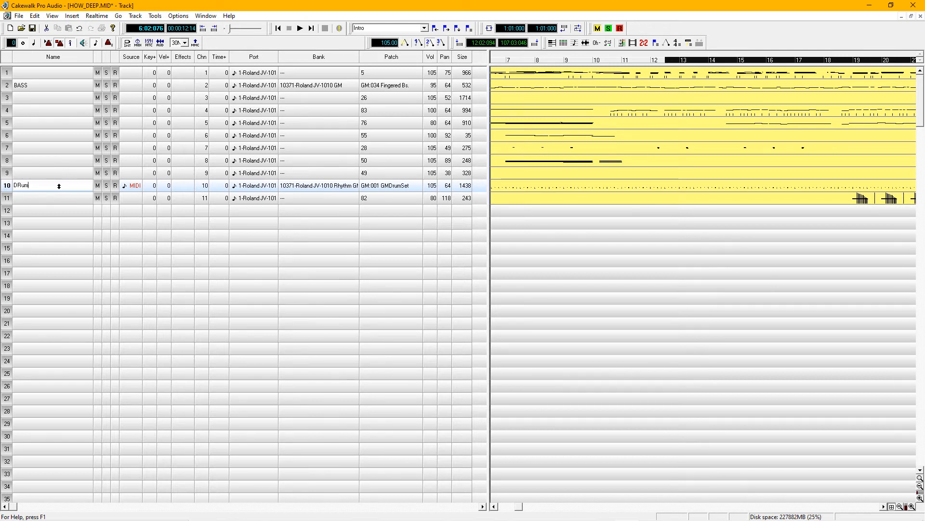
pyautogui.press('BackSpace')
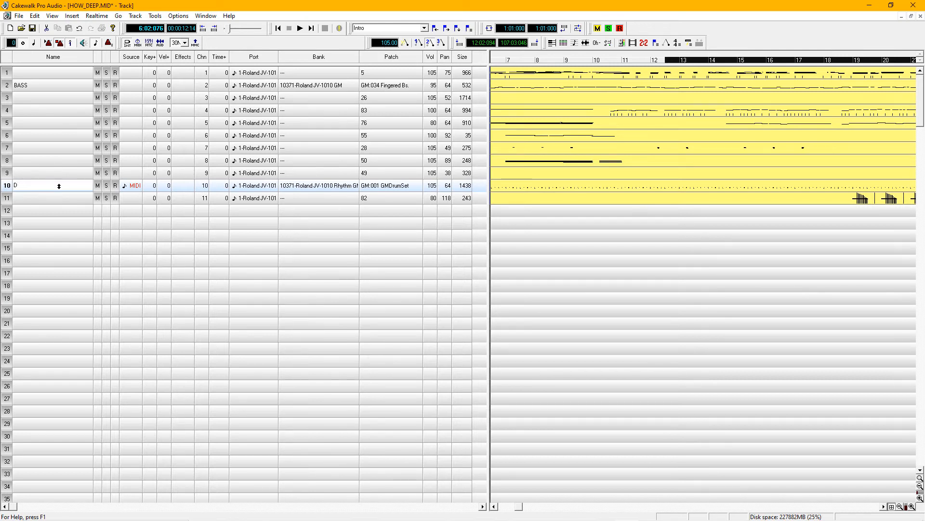
pyautogui.write('Drums')
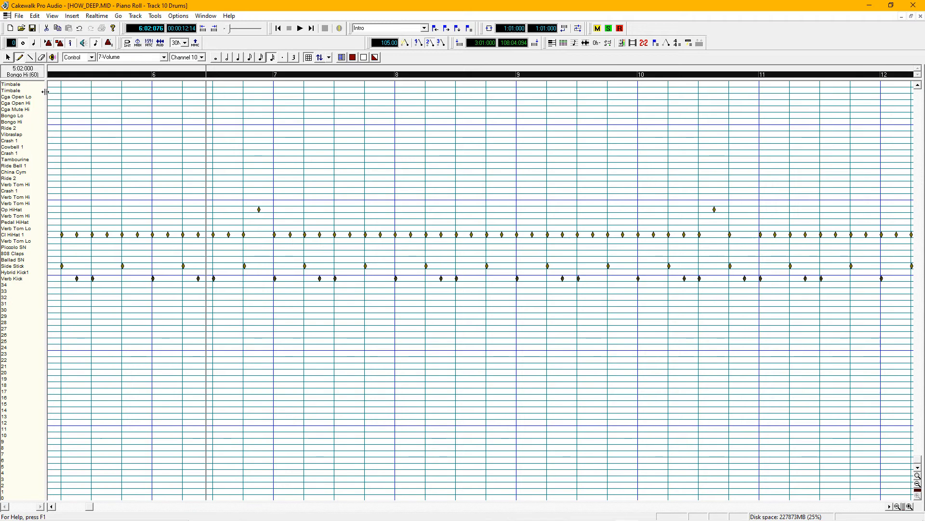
# Transpose the selected Verb Kick notes up by 1 to Hybrid Kick1.
pyautogui.click(31, 15)
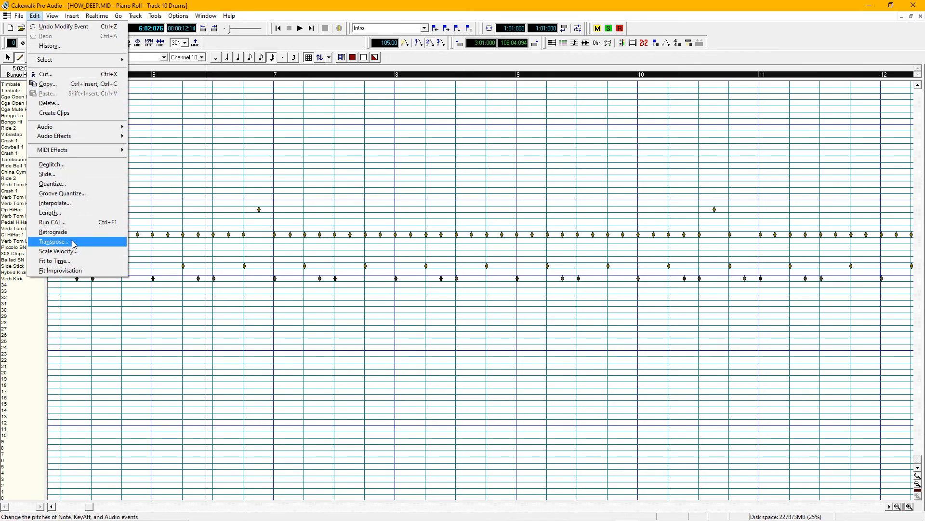
pyautogui.click(53, 241)
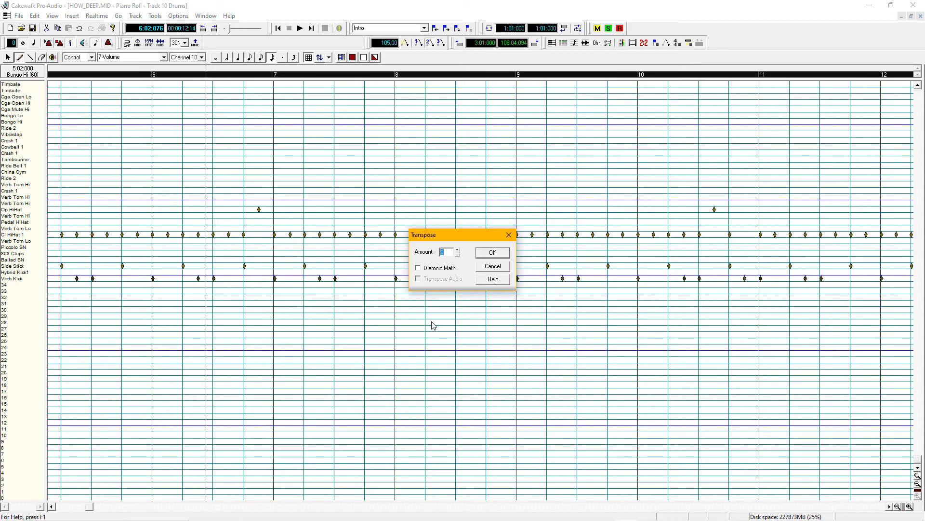
pyautogui.click(492, 253)
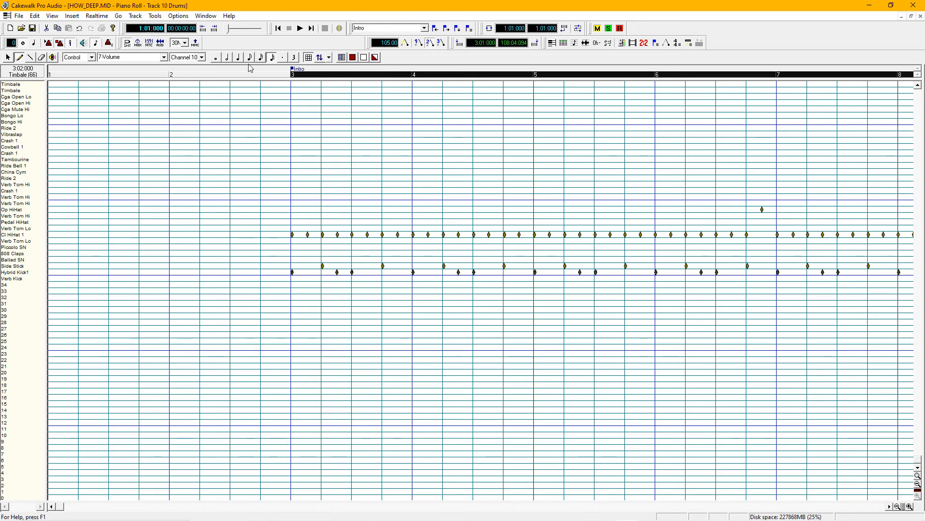
# Set Snap to Grid to Quarter notes for the count-in click, then leave the Drums piano roll.
pyautogui.click(308, 56)
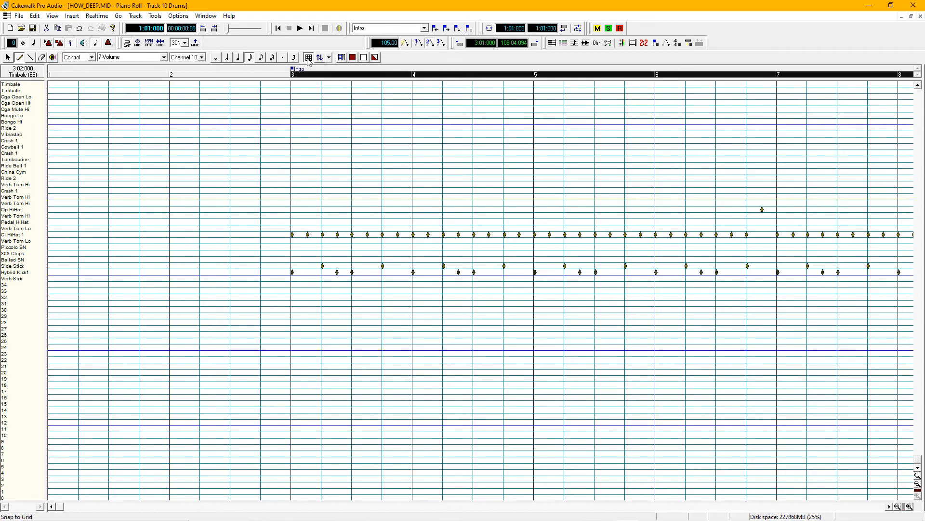
pyautogui.click(313, 57)
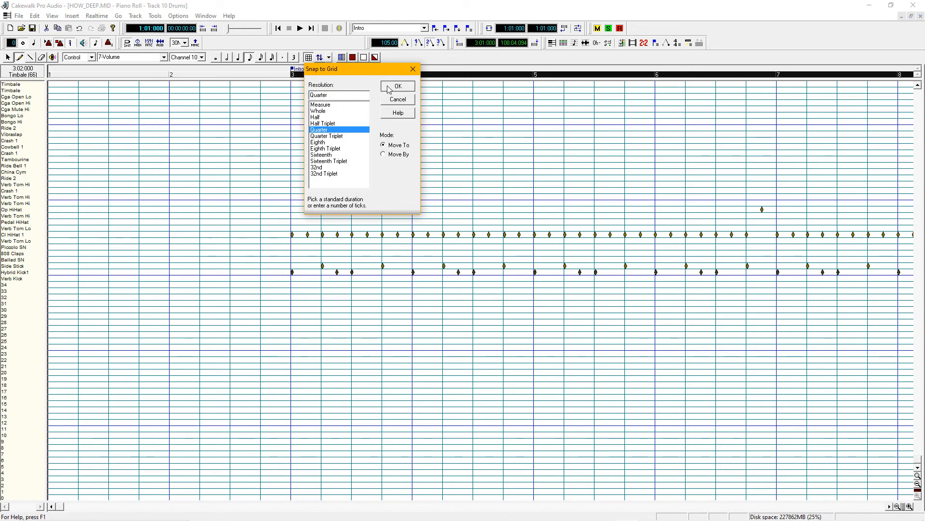
pyautogui.click(397, 86)
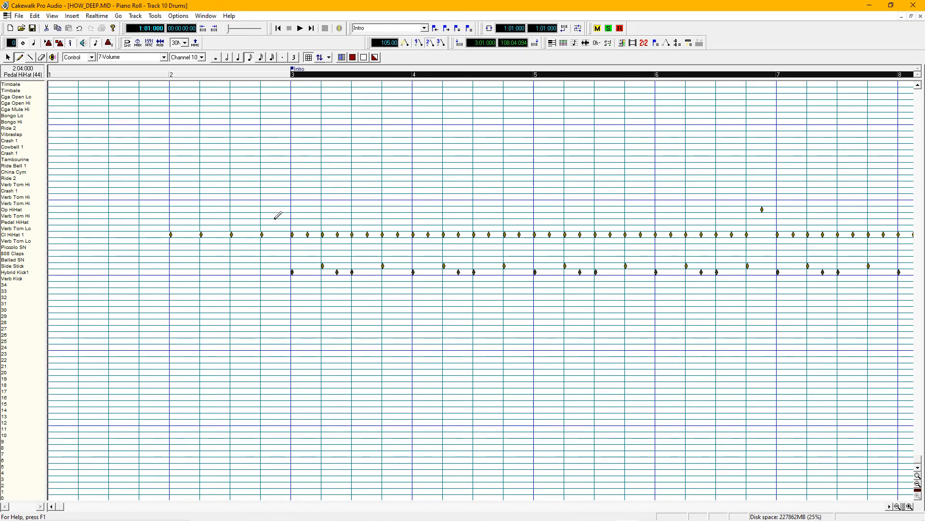
pyautogui.click(301, 28)
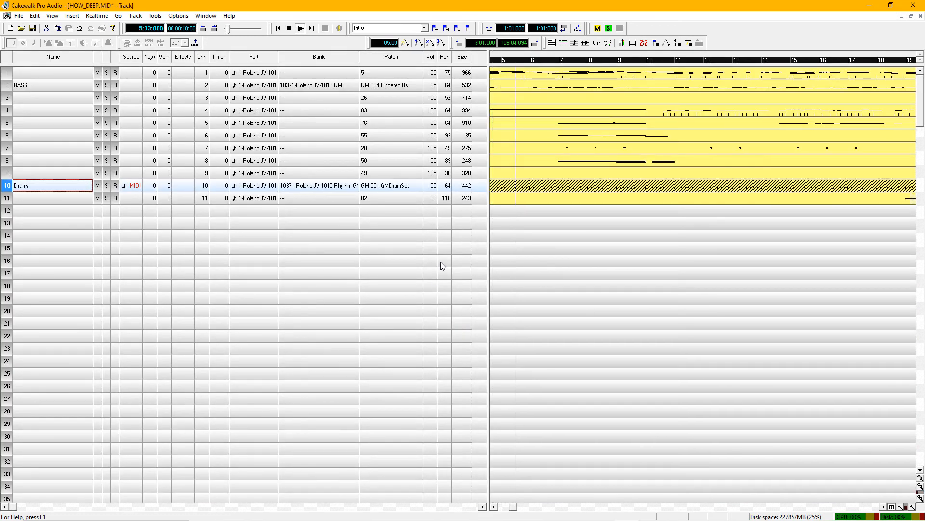
# Name track 4 Vocals and give it the 10371-Roland JV-1010 GM bank in Track Properties.
pyautogui.click(299, 28)
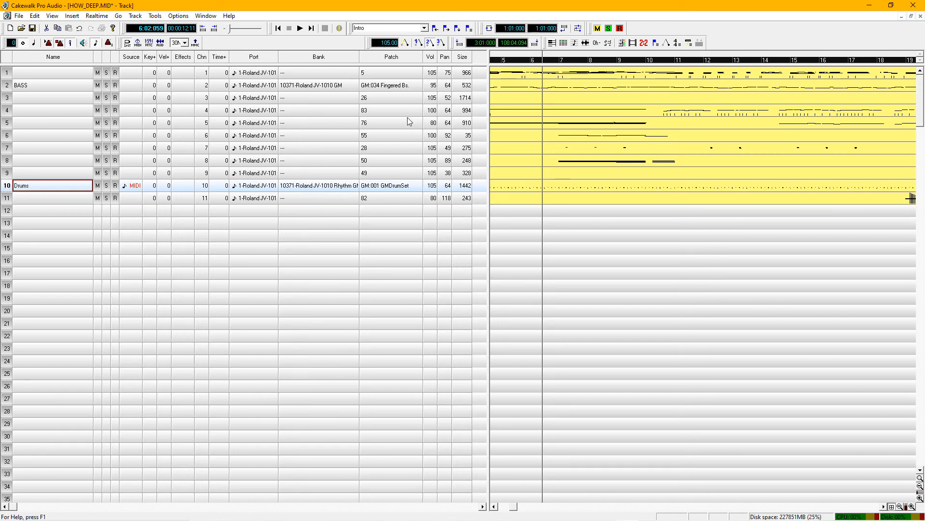
pyautogui.moveTo(153, 124)
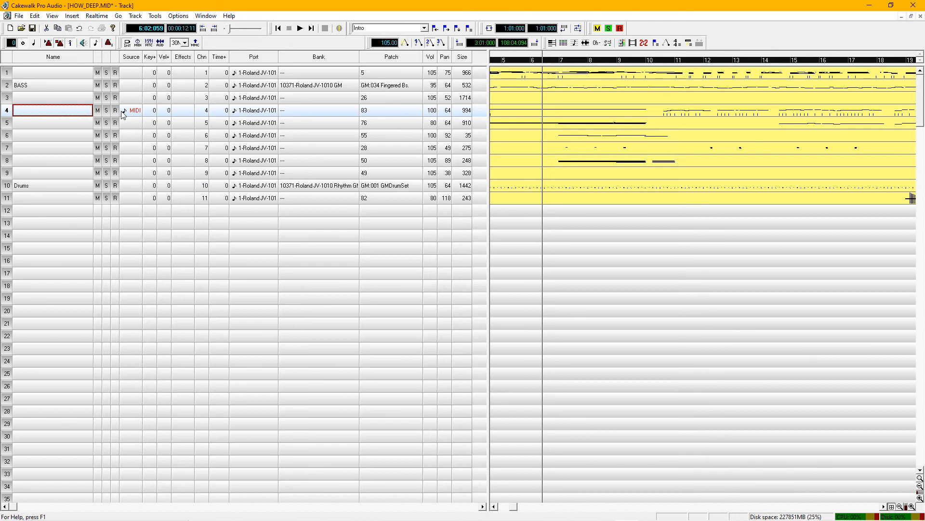
pyautogui.write('Vocals')
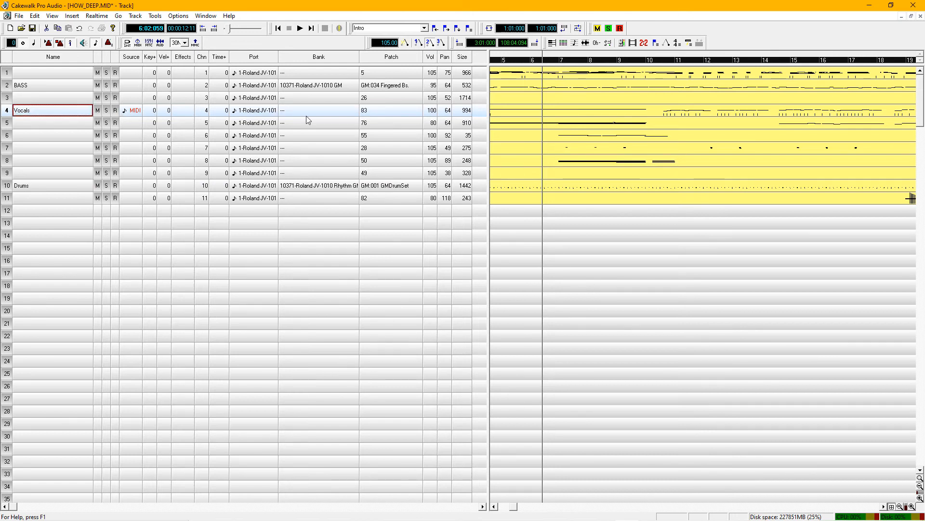
pyautogui.doubleClick(319, 110)
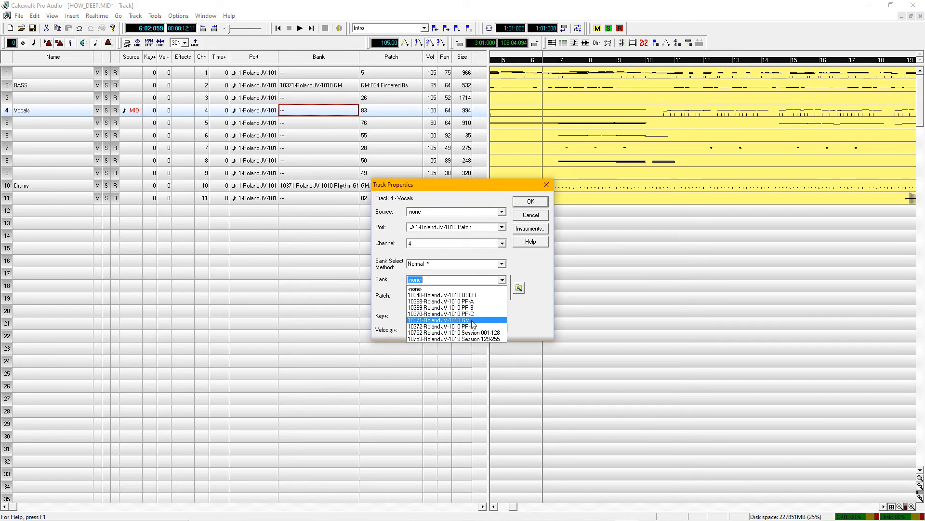
pyautogui.click(444, 321)
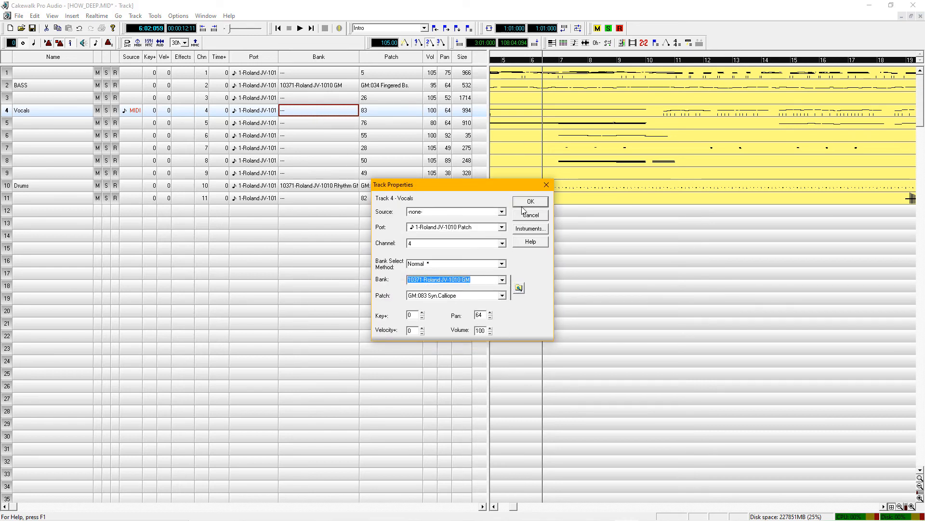
pyautogui.click(530, 201)
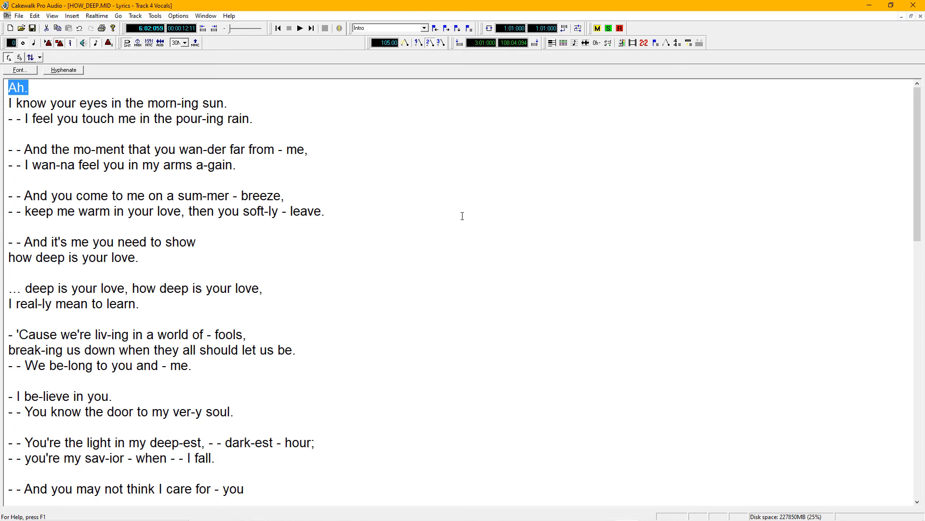
pyautogui.moveTo(458, 67)
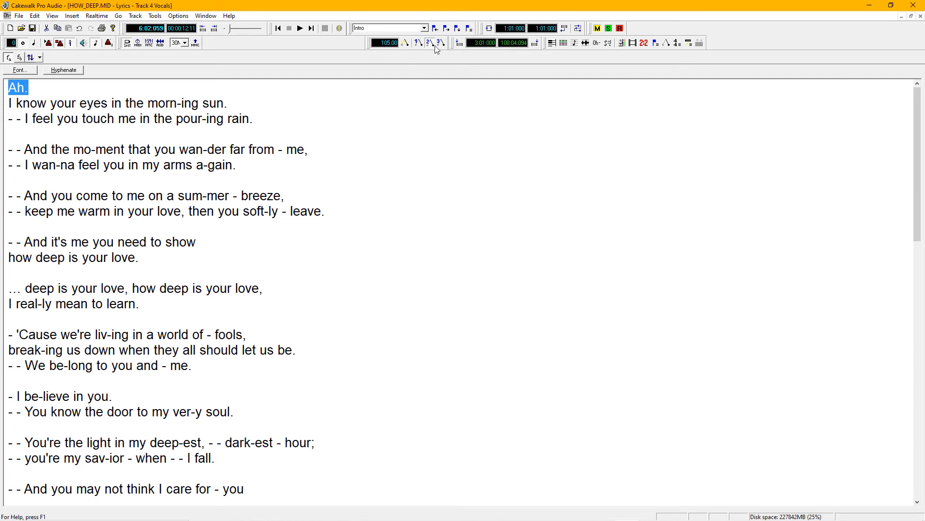
pyautogui.moveTo(268, 52)
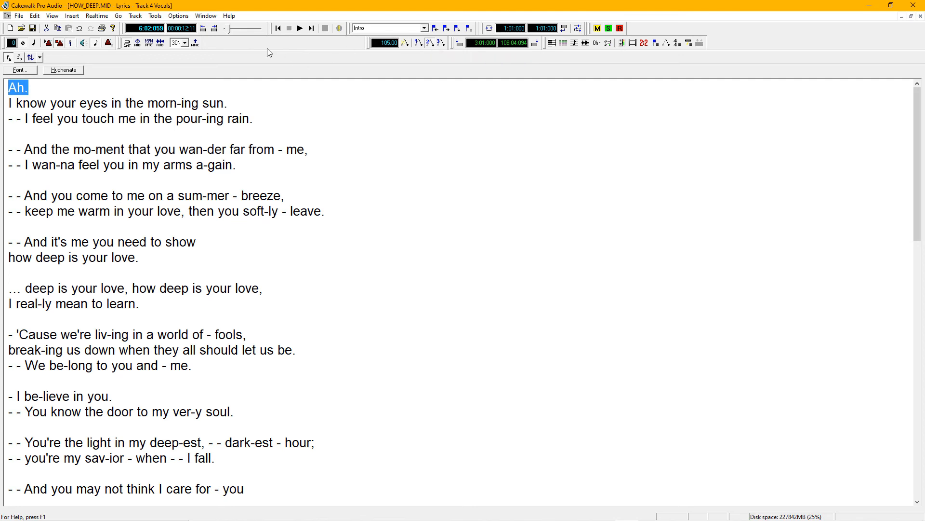
# Show the Vocals track's lyrics.
pyautogui.click(302, 28)
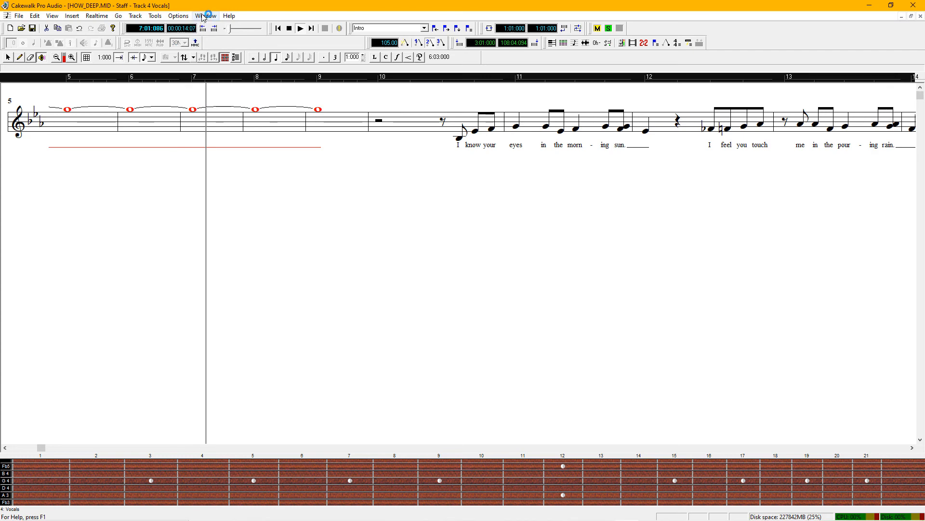
# Cascade the HOW_DEEP.MID track, file info, lyrics and staff windows.
pyautogui.click(206, 16)
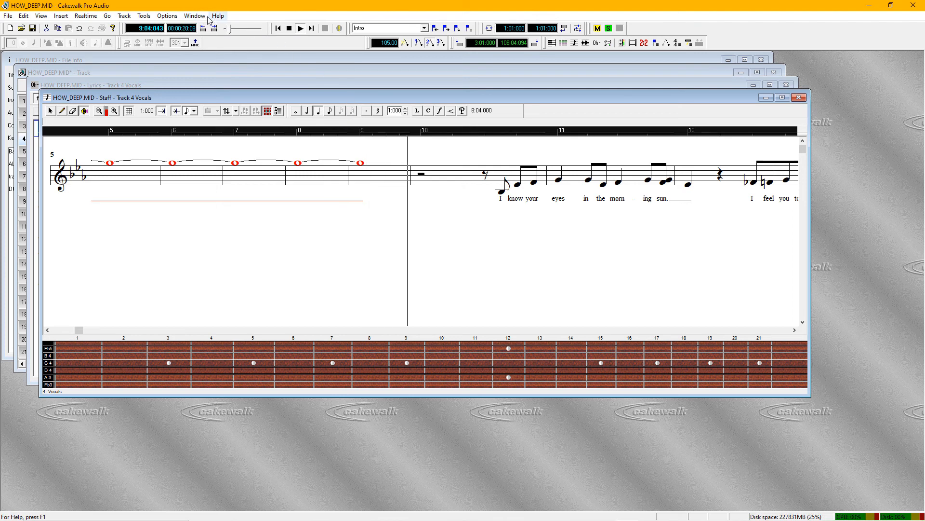
pyautogui.click(197, 15)
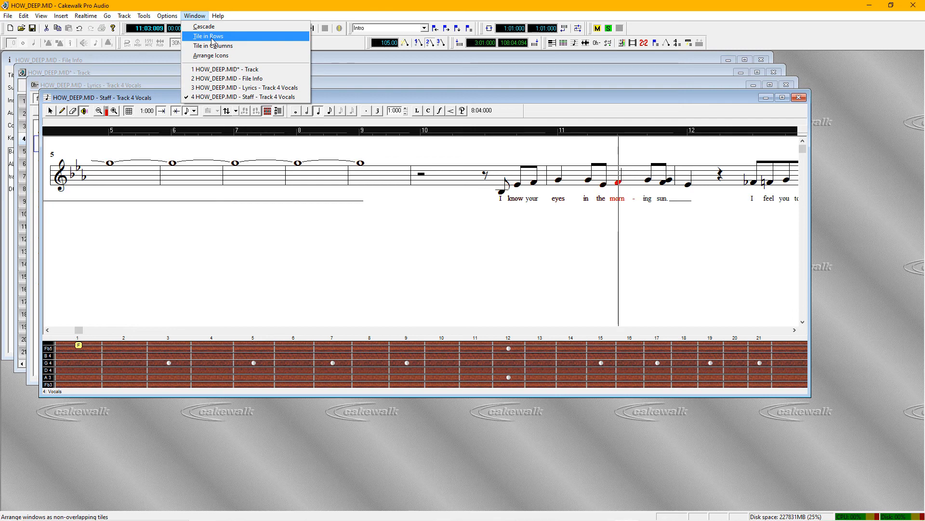
# Tile the windows in rows and bring up track 1's Track Properties.
pyautogui.click(213, 36)
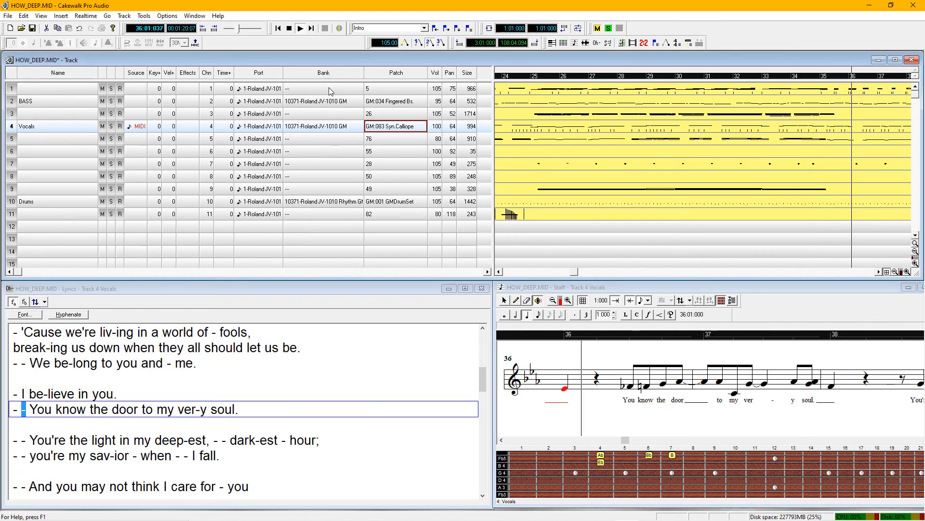
pyautogui.doubleClick(324, 88)
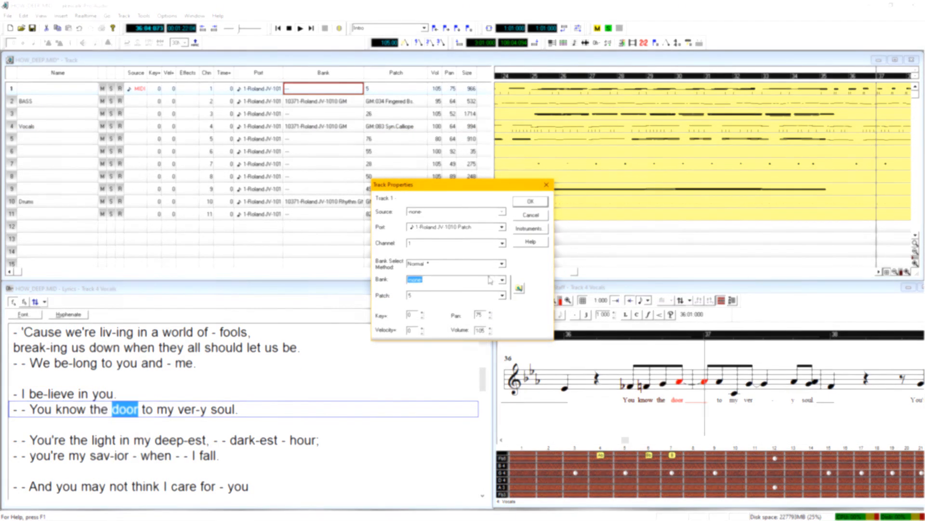